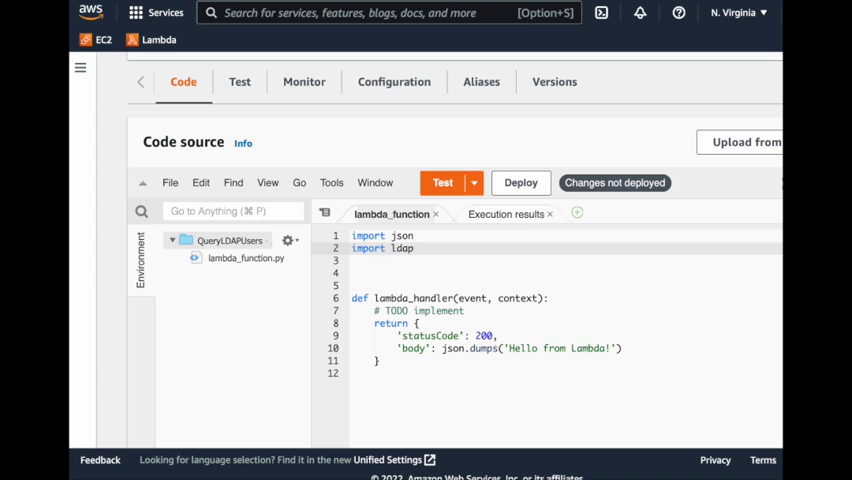
- Deploy the QueryLDAPUsers code and test it, revealing the 'no module named ldap' import error
click(520, 182)
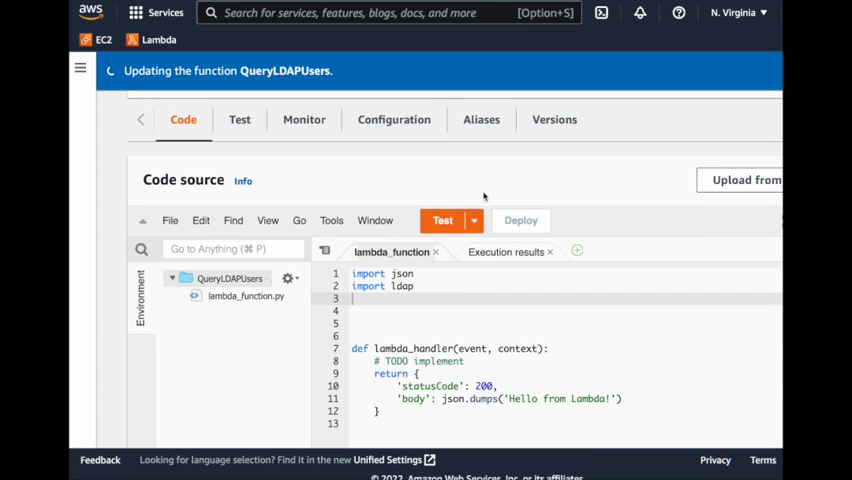
click(442, 220)
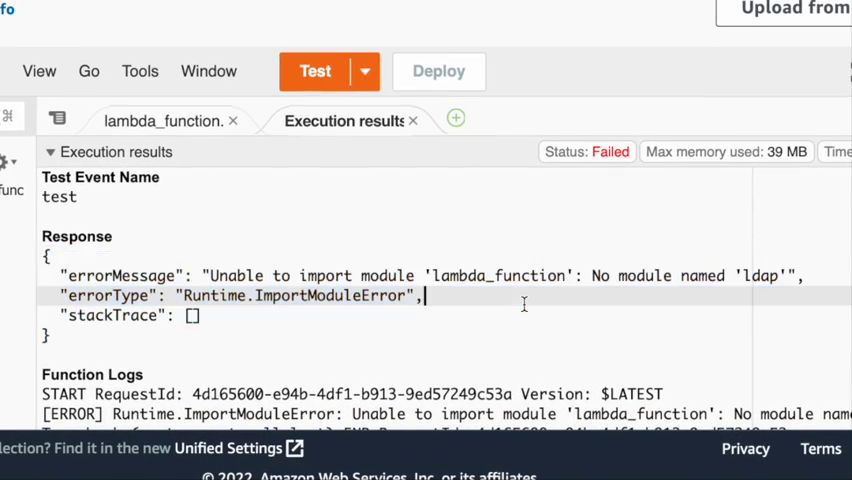
drag(210, 276, 410, 276)
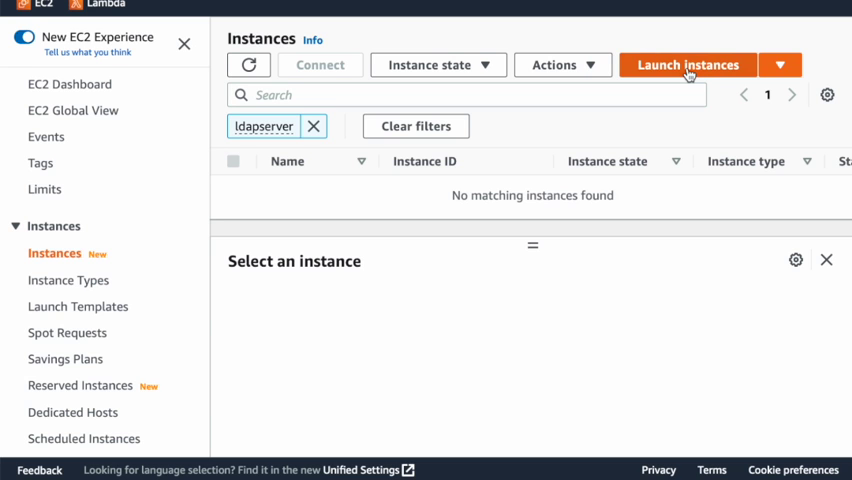
- Start a new Amazon Linux 2 t2.micro instance named 'DemoS...' using the DevTest key pair
click(688, 64)
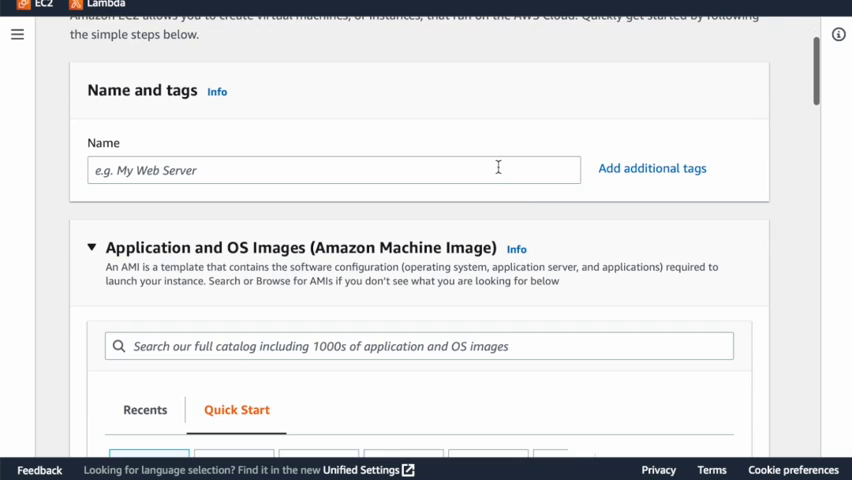
text(DemoS)
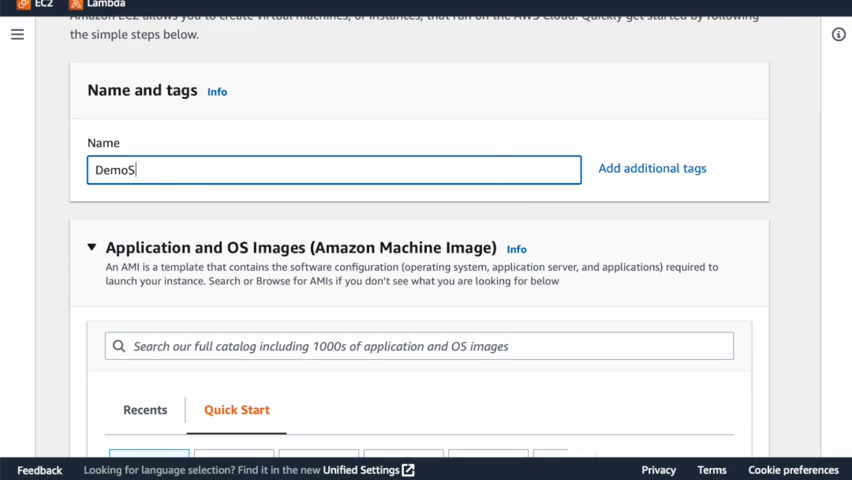
scroll(down, 3)
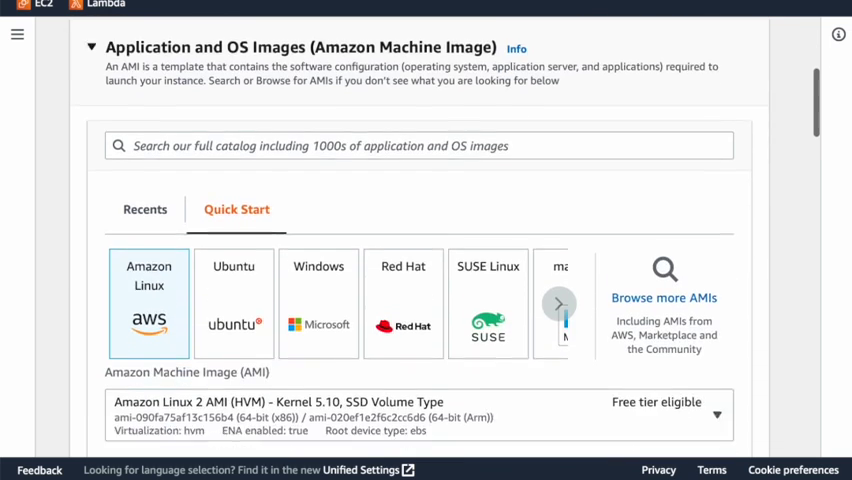
scroll(down, 3)
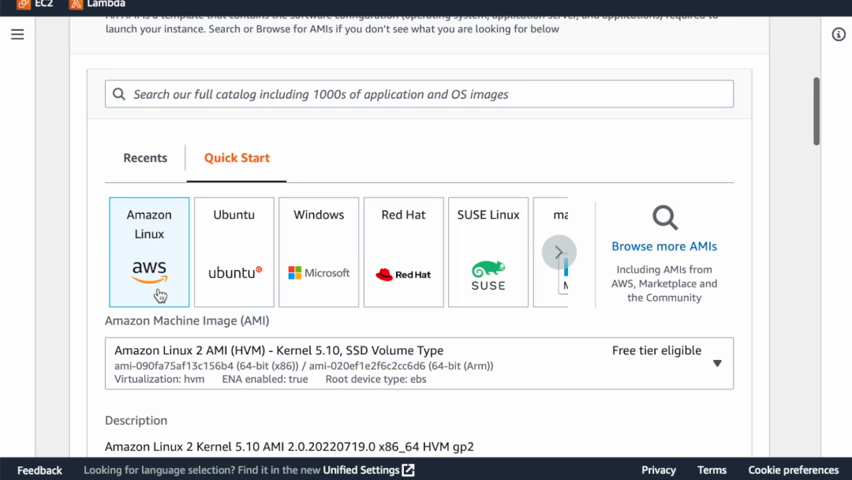
scroll(down, 3)
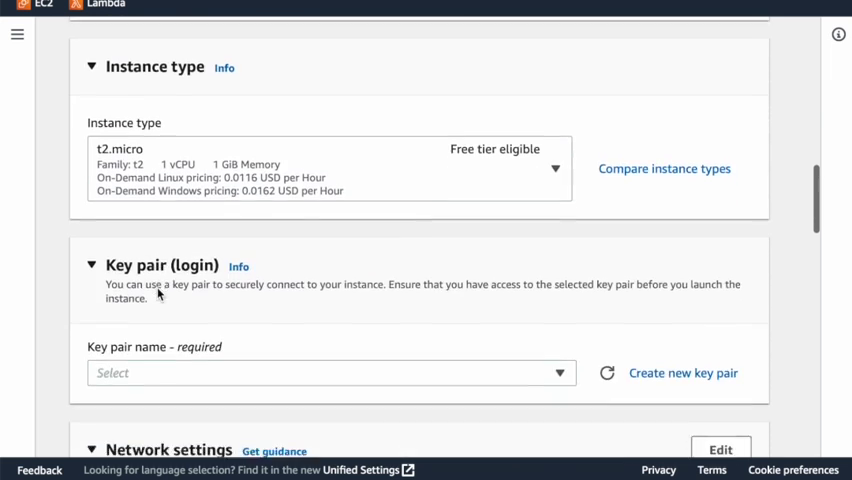
click(330, 372)
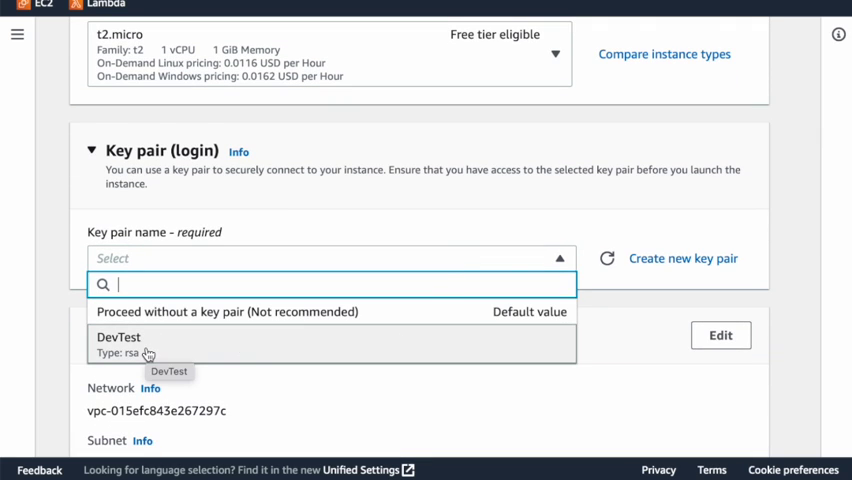
click(118, 344)
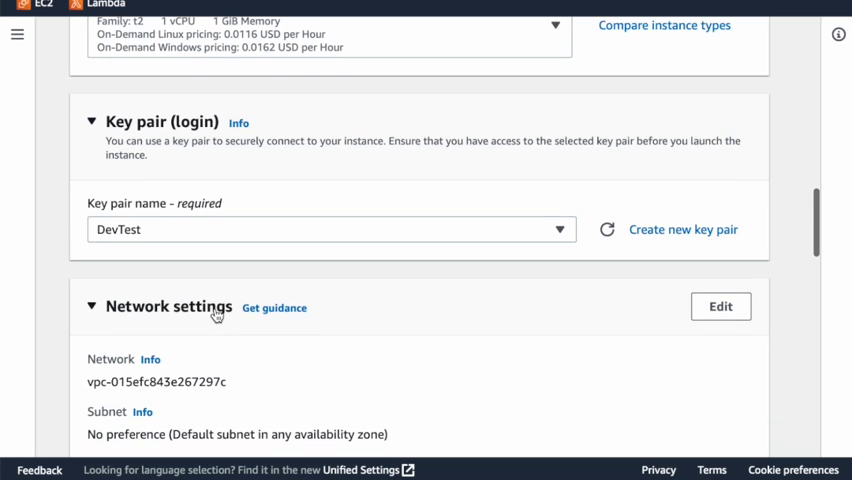
- Assign the existing launch-wizard-1 security group and launch the instance
scroll(down, 3)
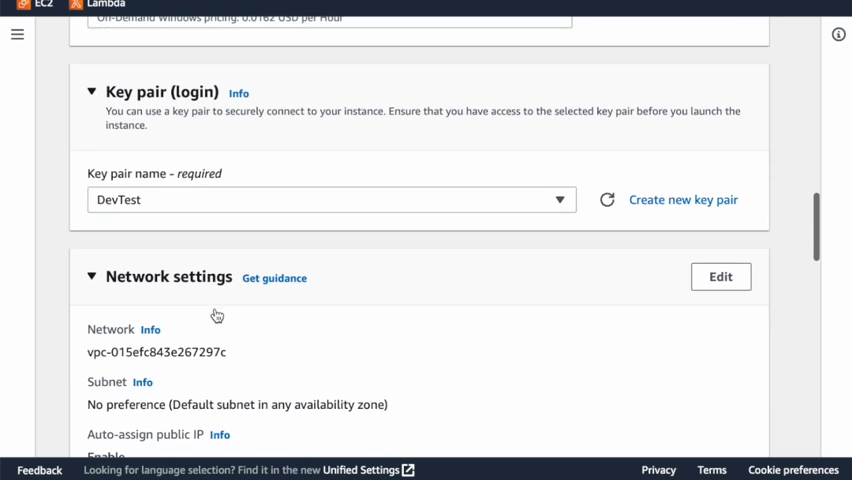
scroll(down, 3)
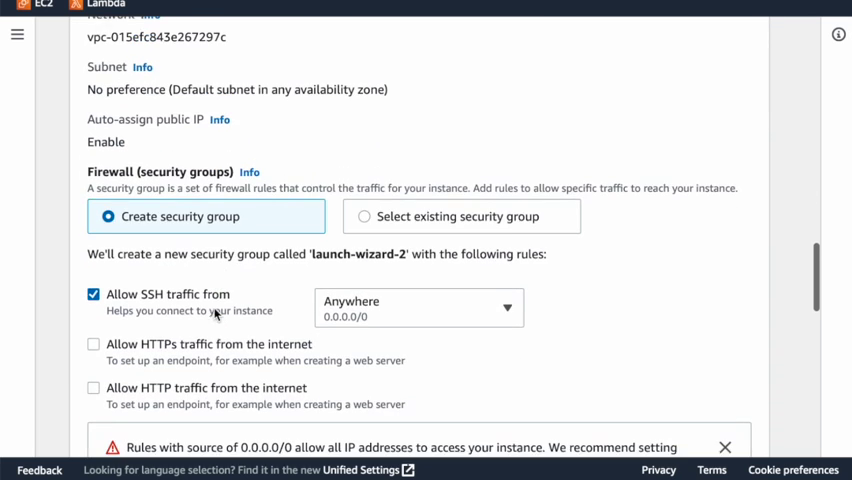
click(364, 216)
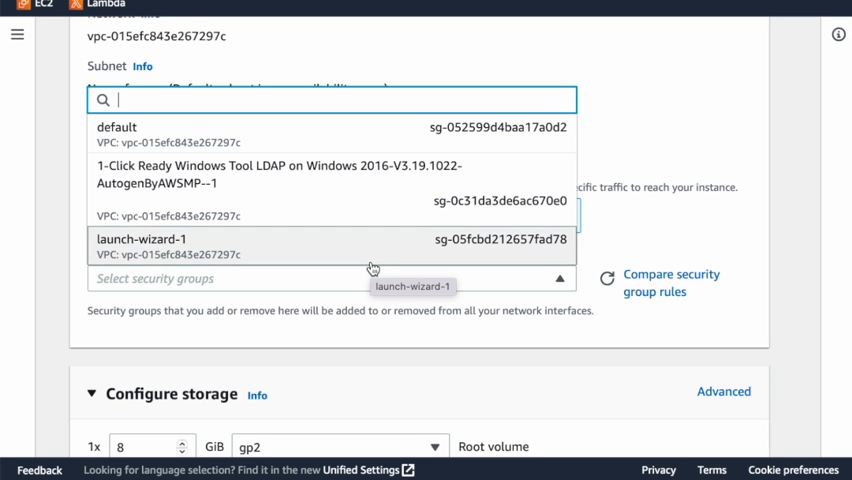
mouse_move(372, 254)
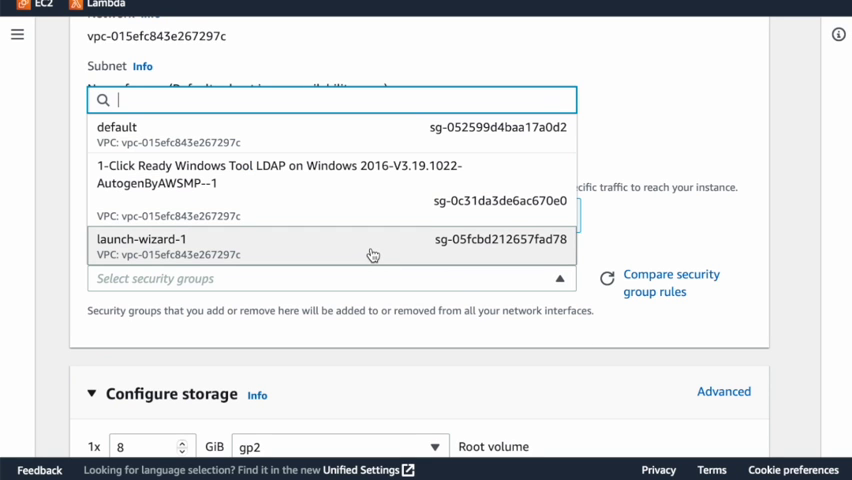
click(140, 240)
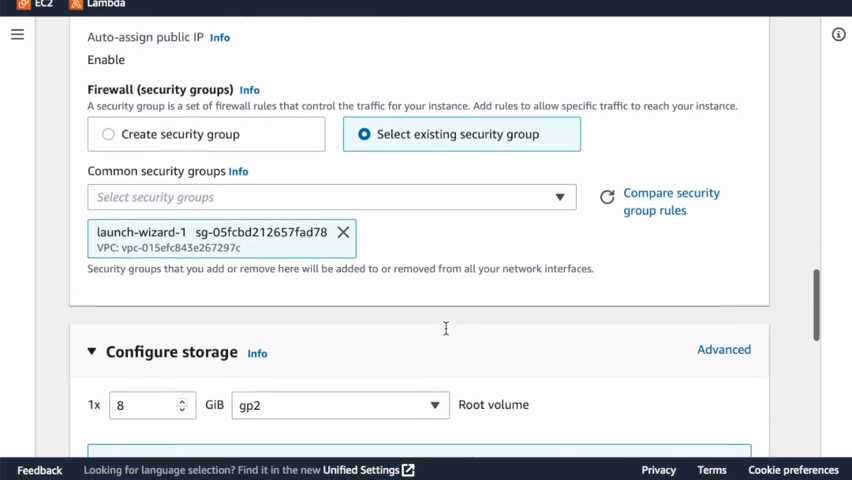
scroll(down, 3)
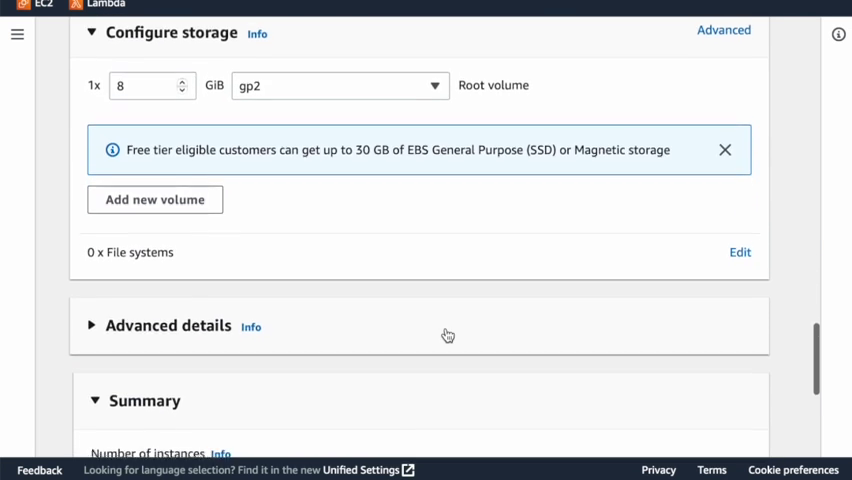
scroll(down, 3)
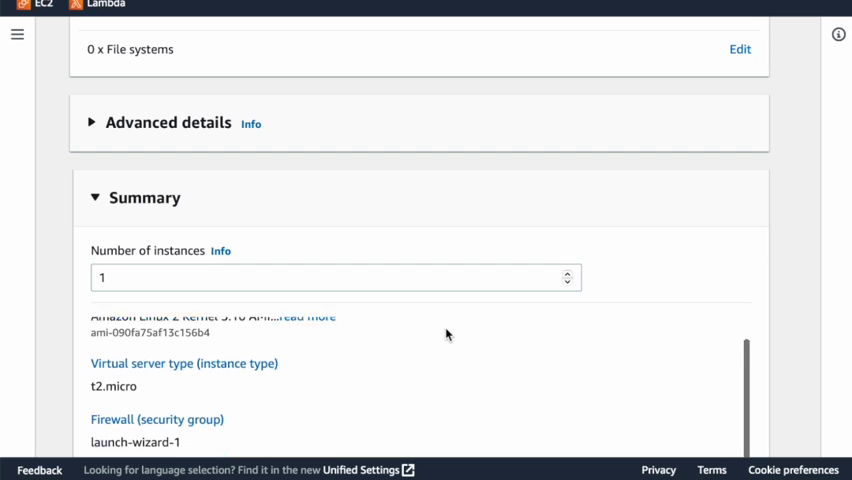
scroll(down, 3)
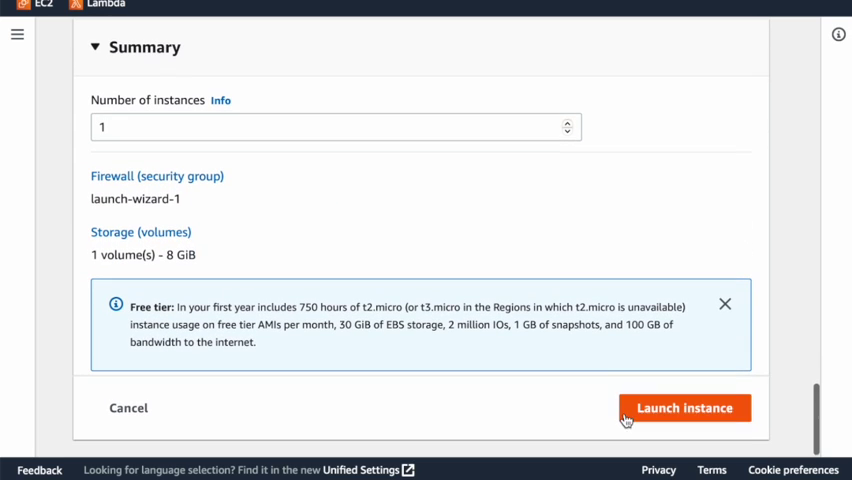
click(684, 408)
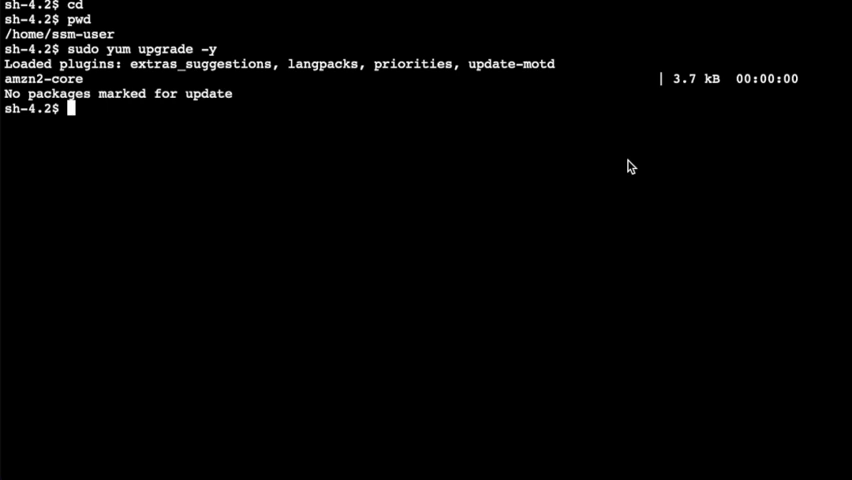
- Install Docker with yum, check the docker service status and start it
text(sudo yum install -y docker)
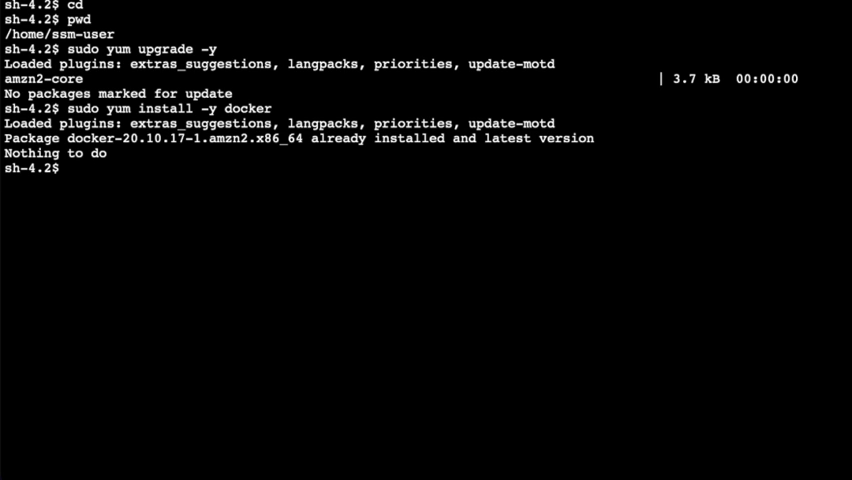
text(sudo service docker status)
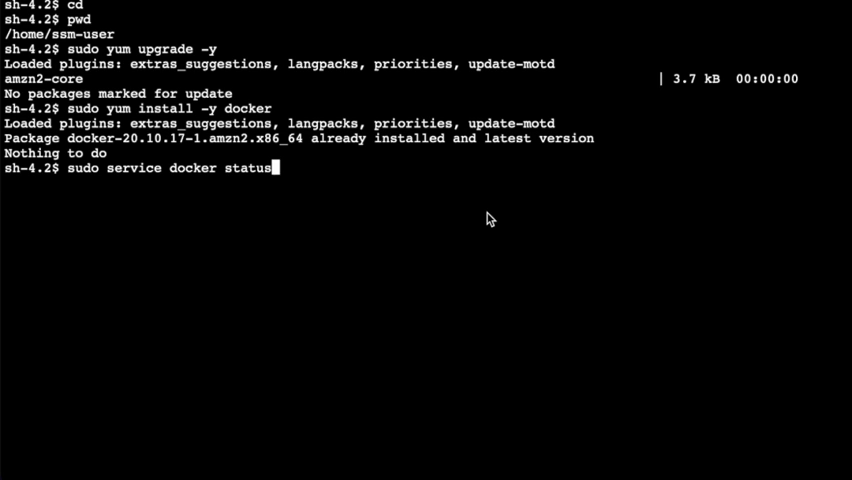
key(Return)
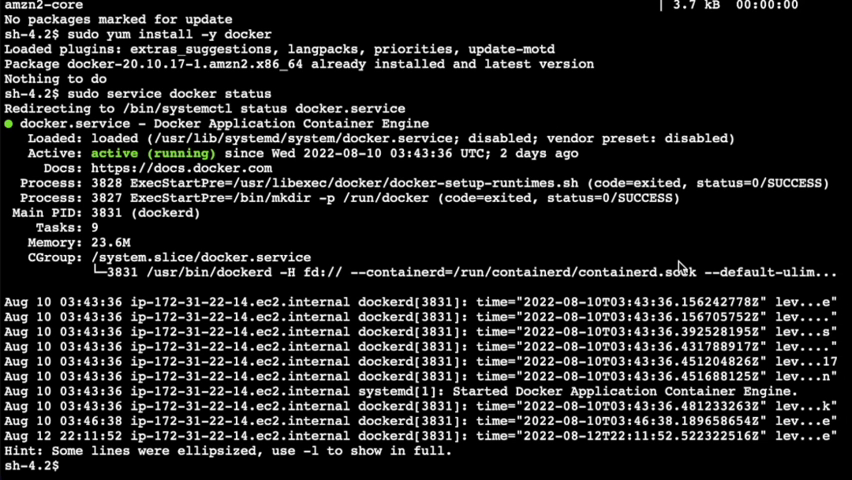
text(sudo service docker start)
text(ls)
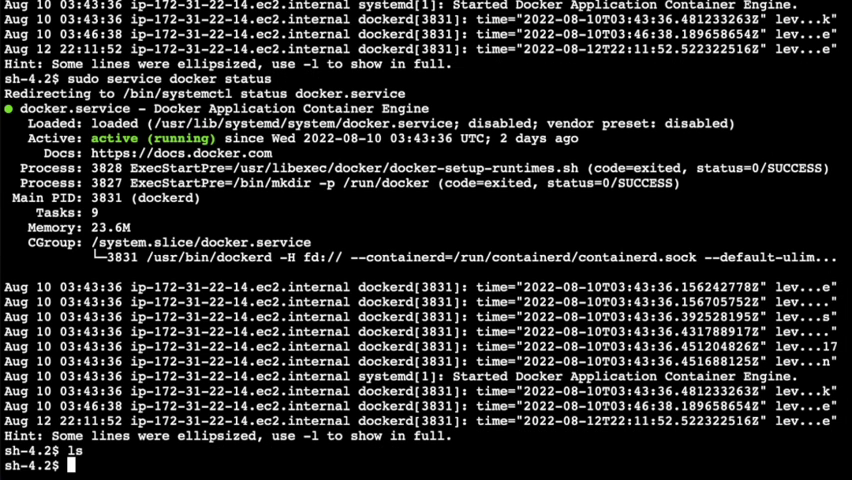
- Create a demo-create-layer directory and move into it
text(mkdir demo-create-layer)
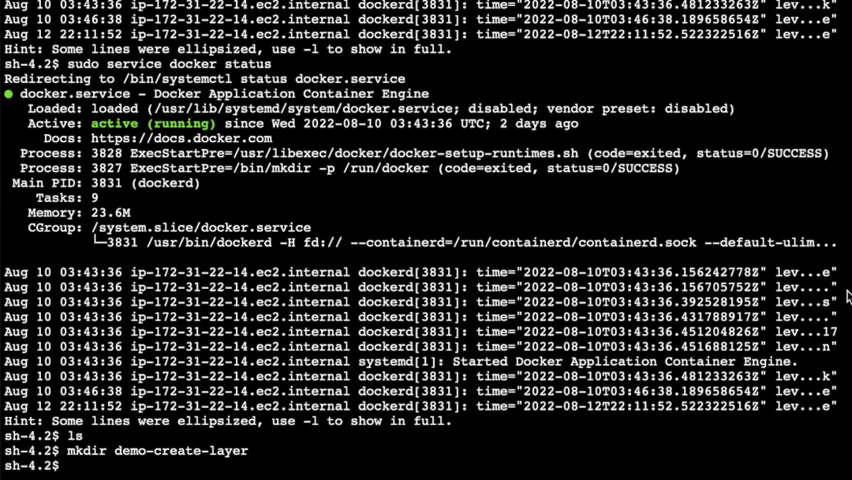
text(cd demo-create-layer/)
text(p)
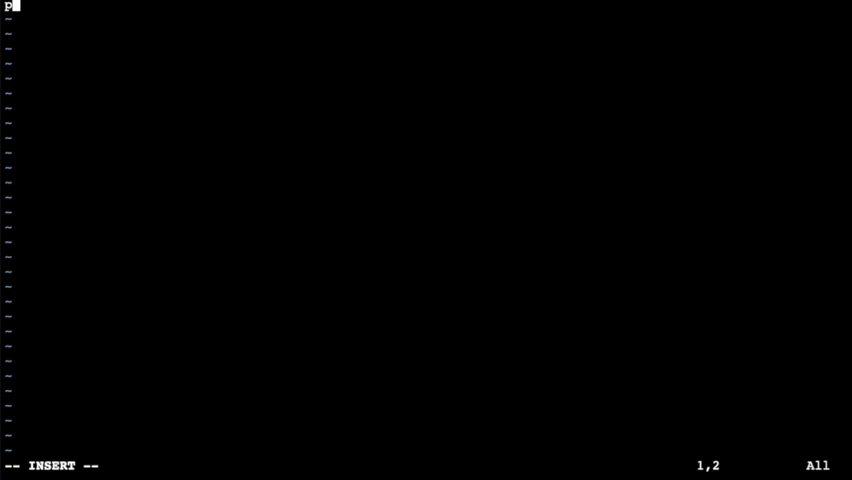
- Write requirements.txt in vim pinning python-ldap==3.4.2 and save it
text(ython-ldap)
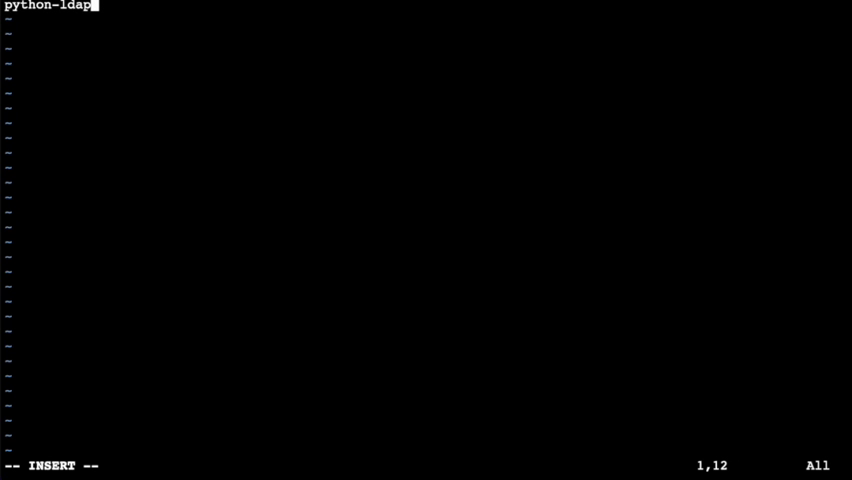
text(==)
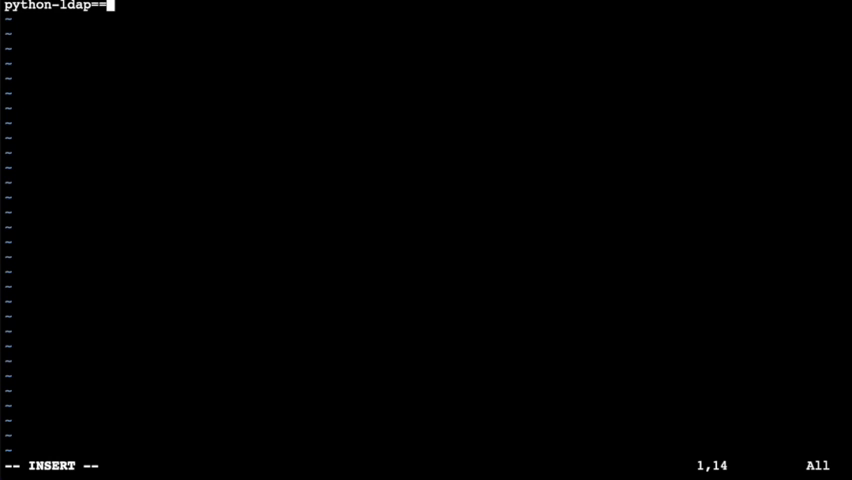
text(3.4.2)
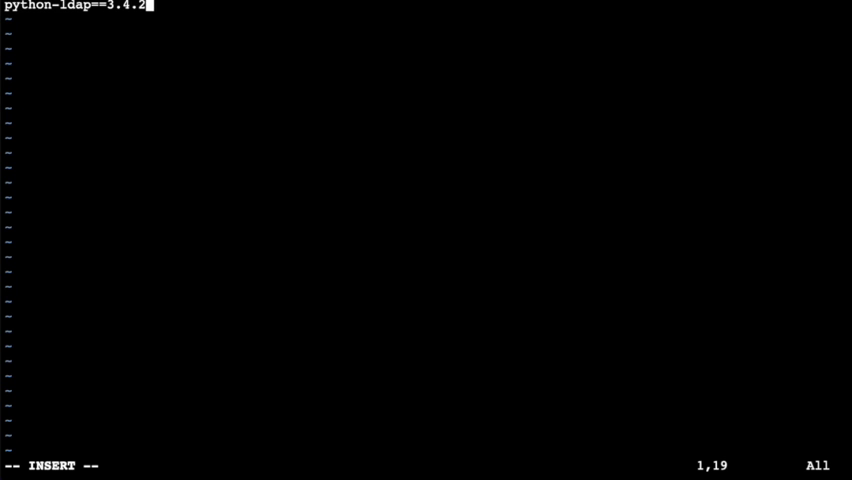
text(:wq)
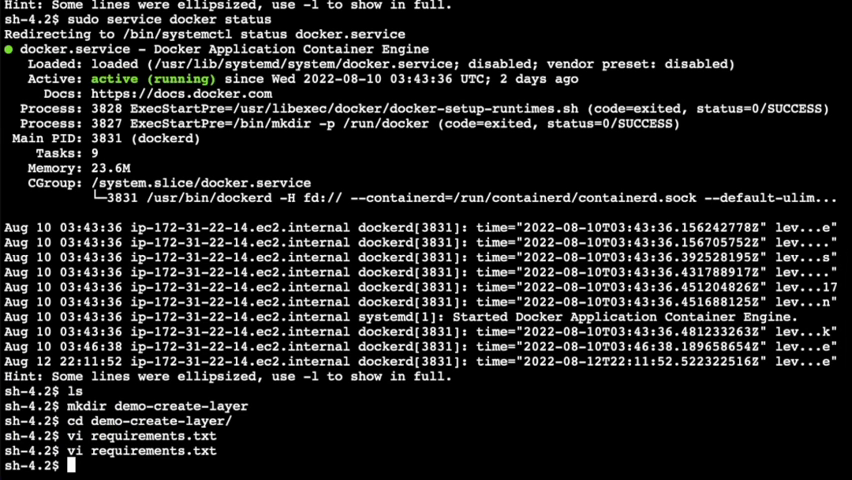
- Create the python folder, build python-ldap into it and list python/lib/python3.8/site-packages
text(mkdir python)
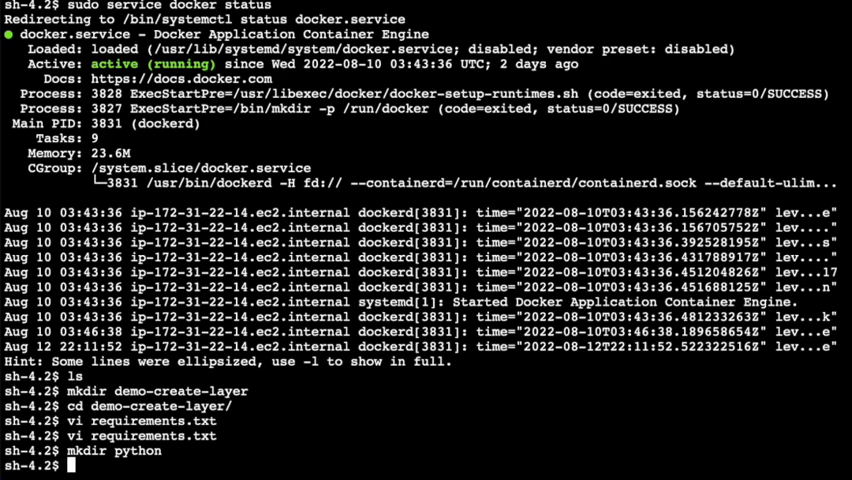
mouse_move(732, 396)
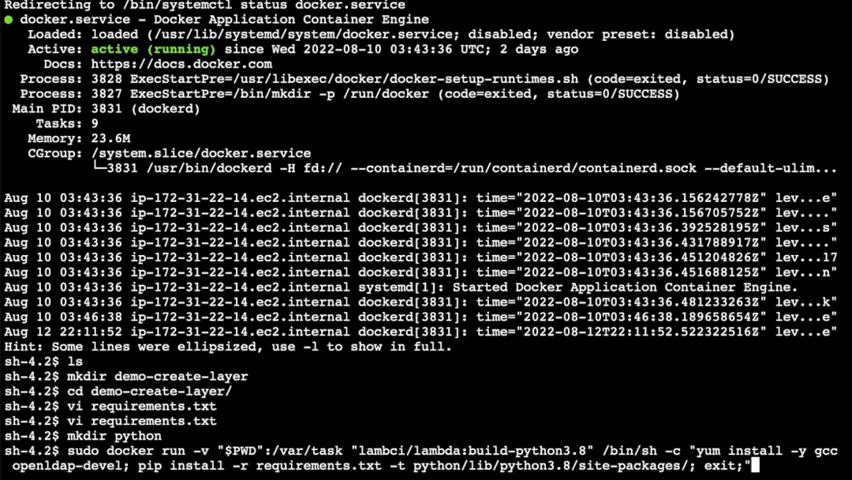
mouse_move(658, 412)
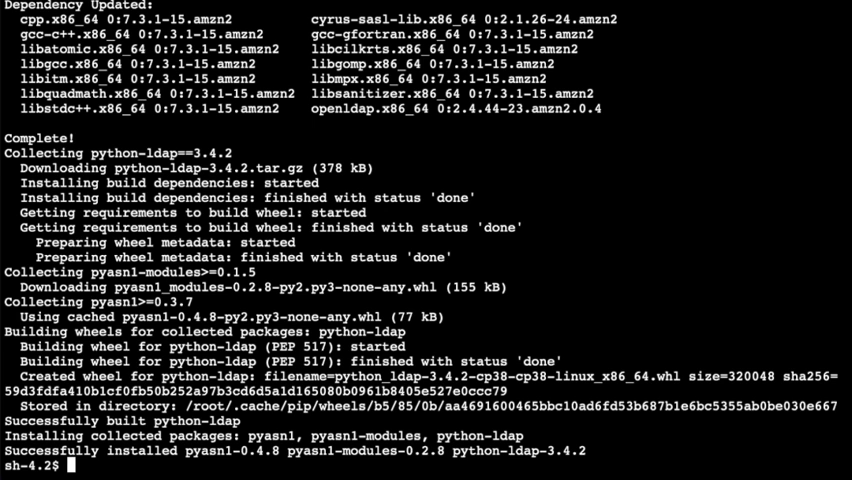
text(ls python/lib/python3.8/site-packages/)
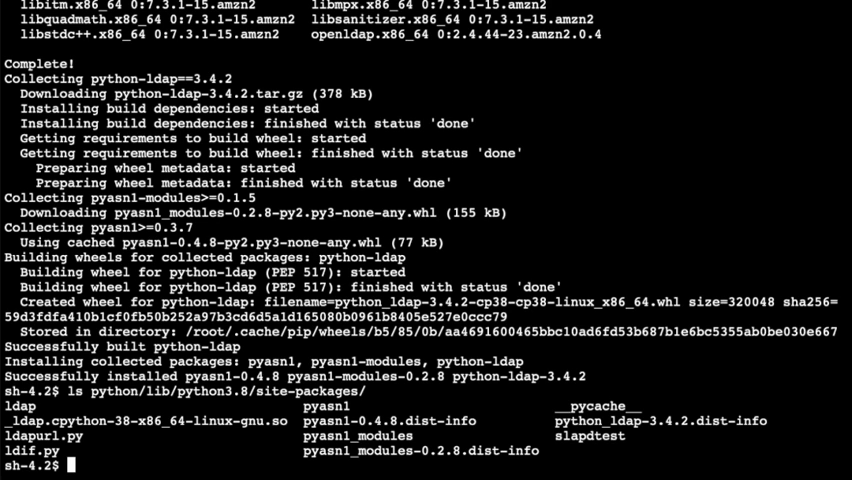
- Create a lib folder and copy libldap-2.4.so.2 and the other shared libraries from /usr/lib64 into it
text(pwd)
text(ls)
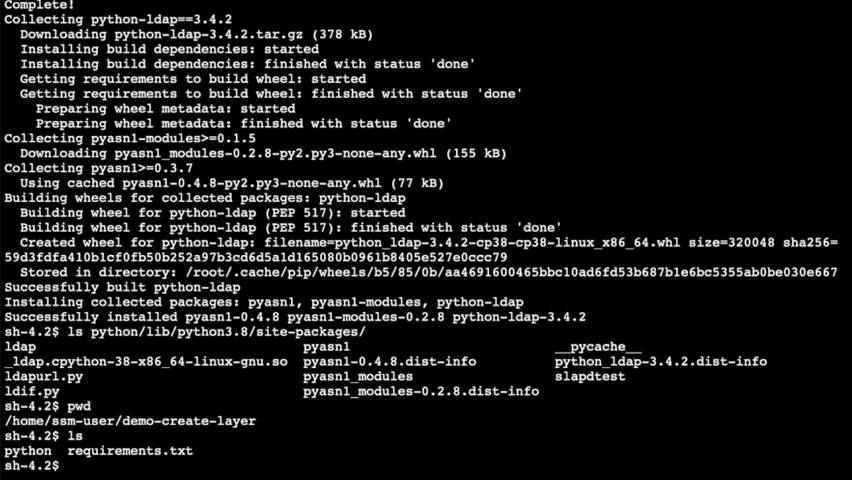
text(mkdir lib)
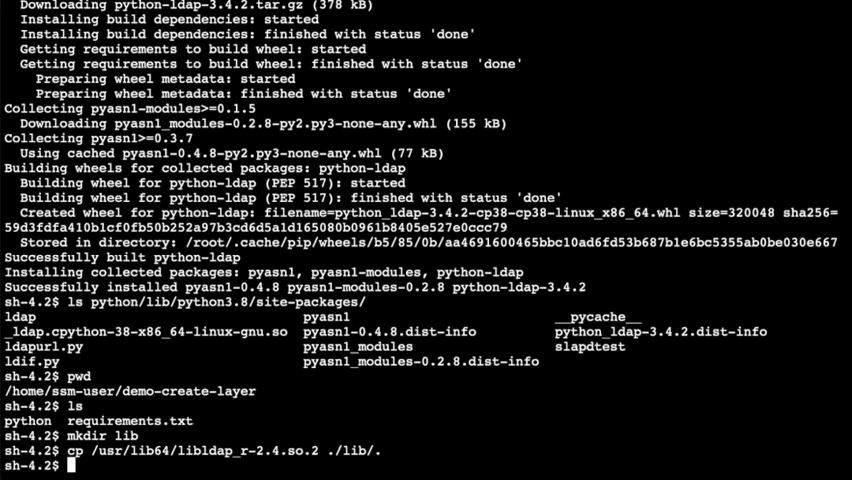
text(cp /usr/lib64/libldap-2.4.so.2 ./lib/.)
text(cp /usr/lib64/liblber-2.4.so.2 ./lib/.)
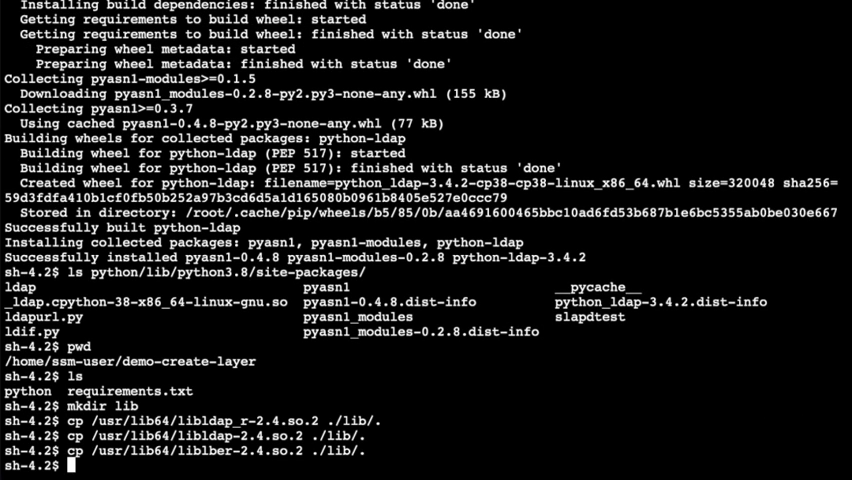
mouse_move(588, 468)
text(cp /usr/lib64/libsasl2.so.3 ./lib/.)
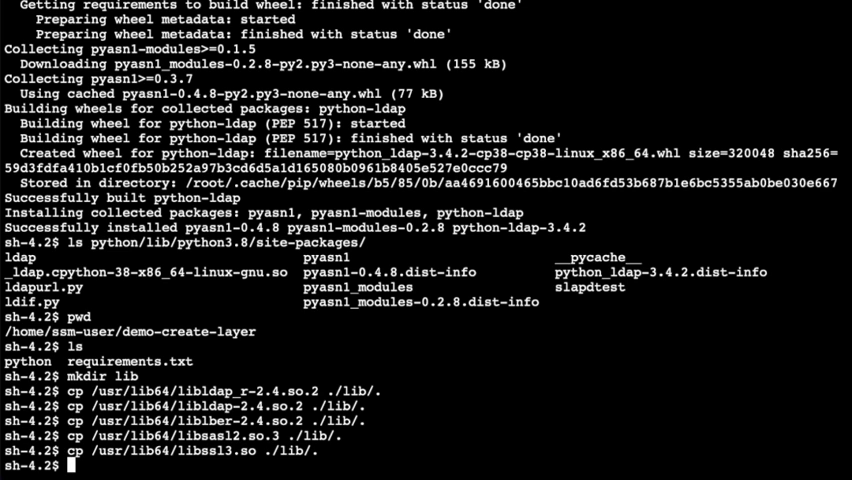
key(Return)
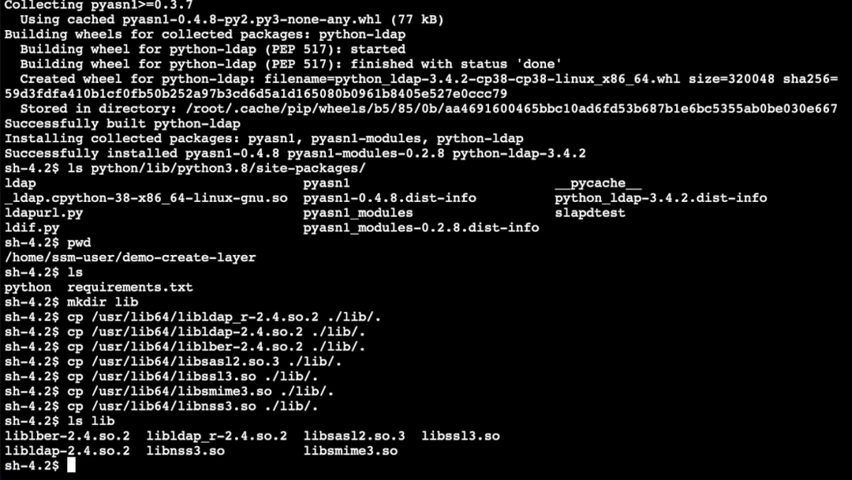
text(pwd)
text(l)
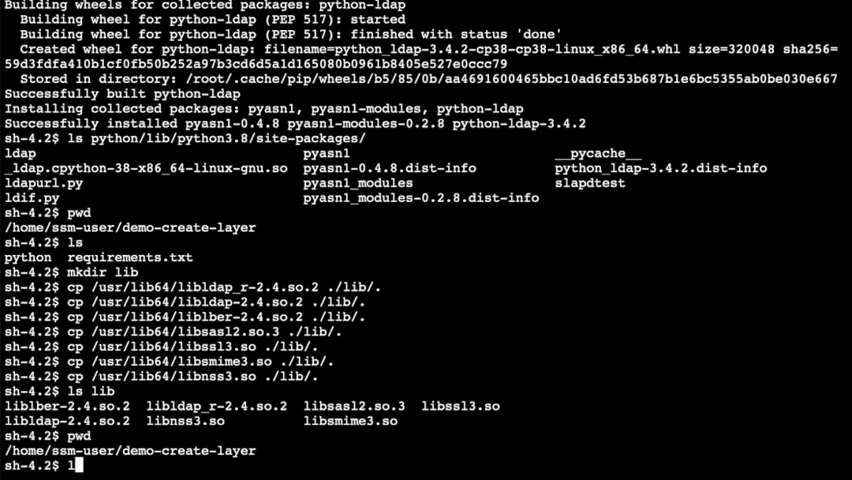
- Run zip -9 -r ldap.zip on the python folder and the remaining folder to build the layer archive
key(Return)
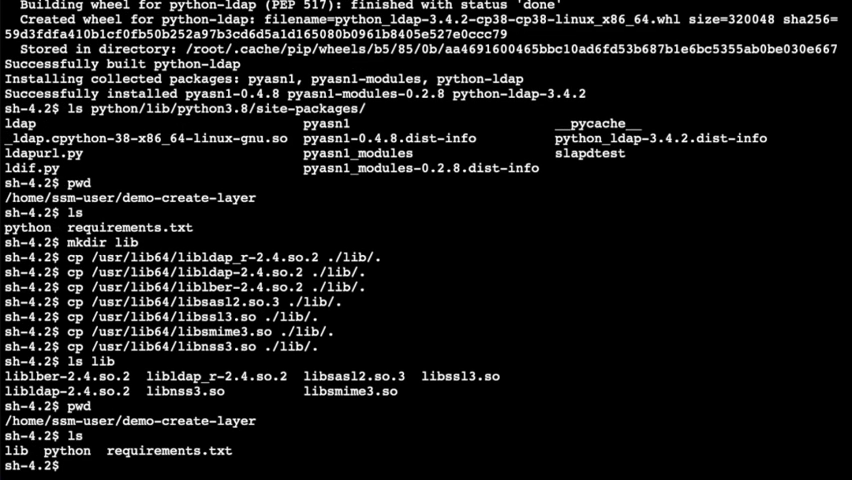
text(zip -=)
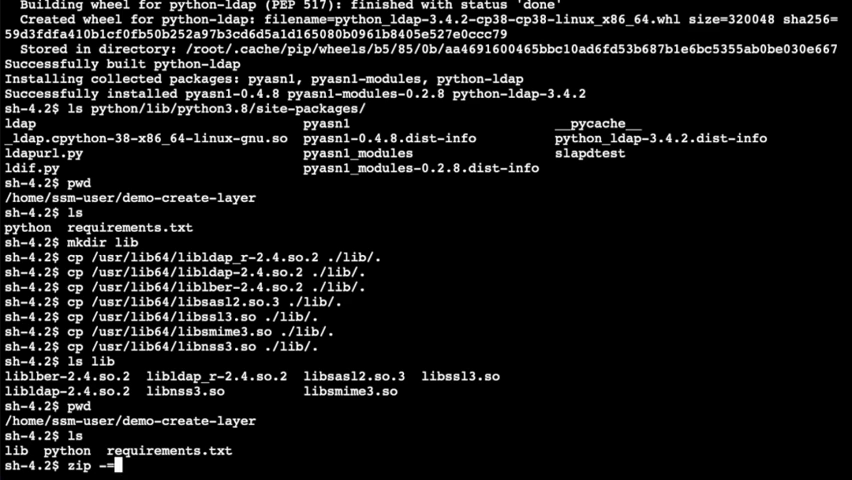
text(9)
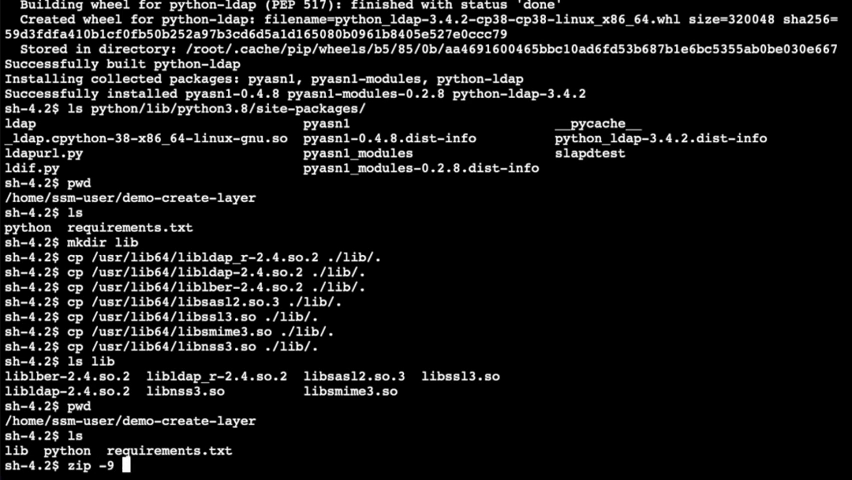
text(-r ldap.zi)
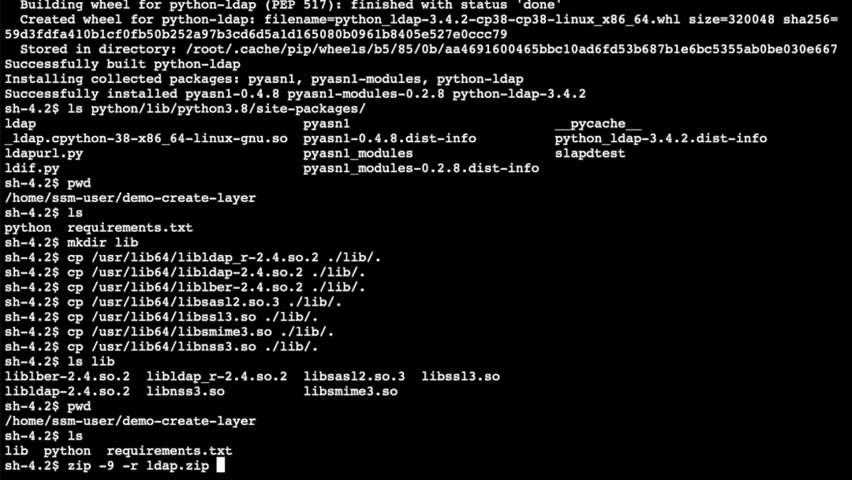
text(pyth)
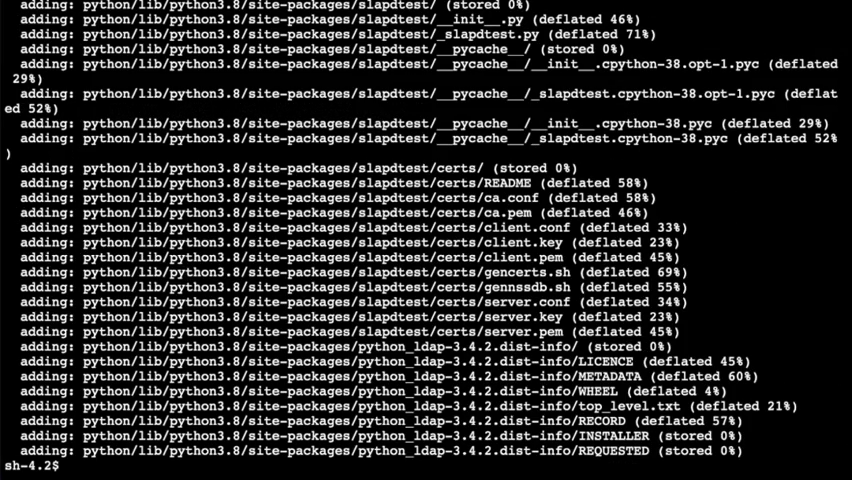
text(zip)
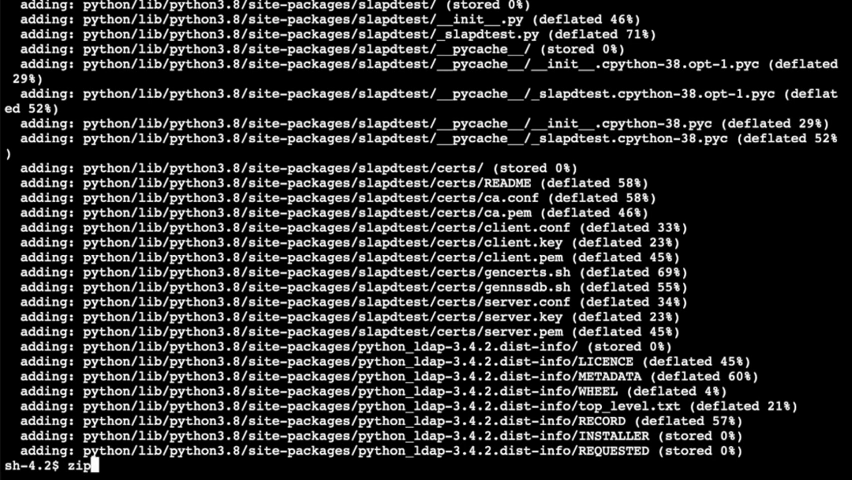
text(-9 -r)
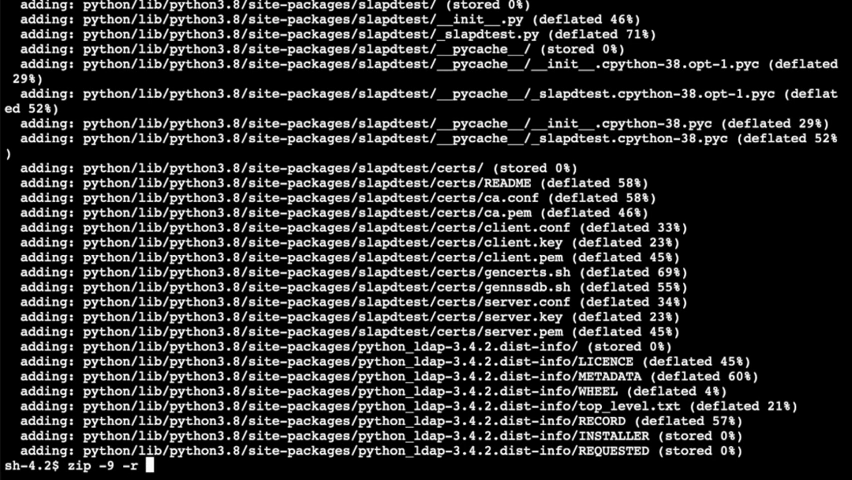
text(ldap.zip)
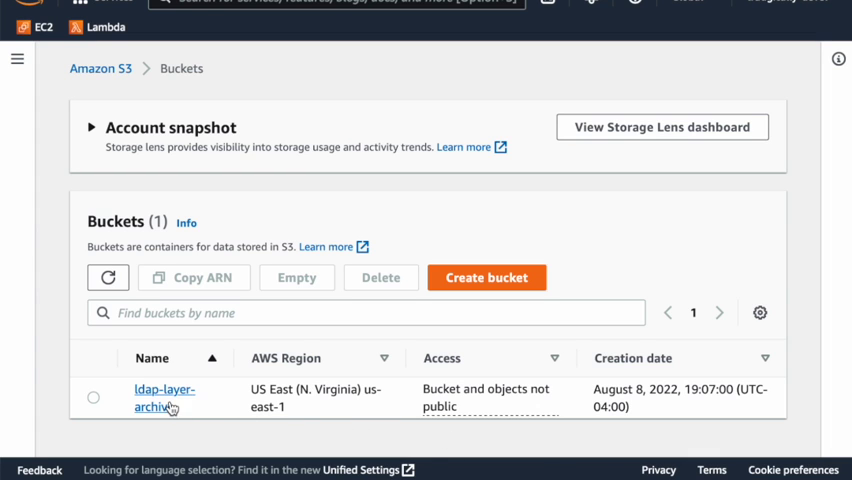
- View the empty ldap-layer-archive bucket's objects in S3
click(164, 396)
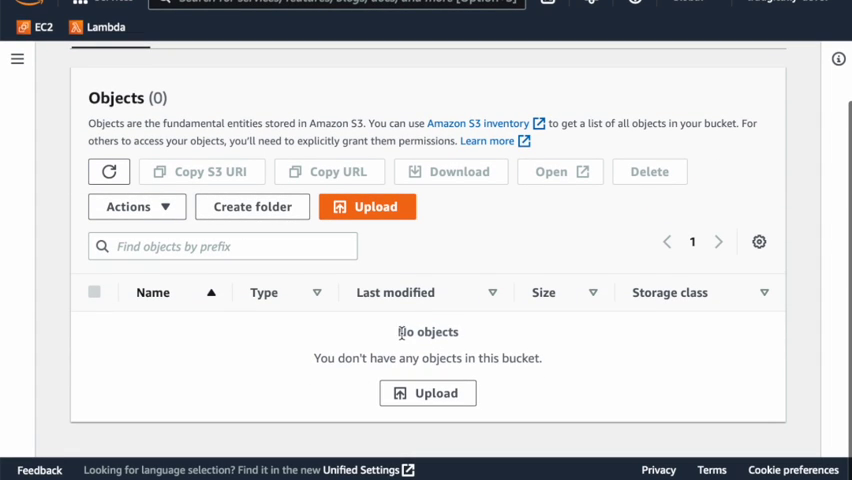
mouse_move(500, 352)
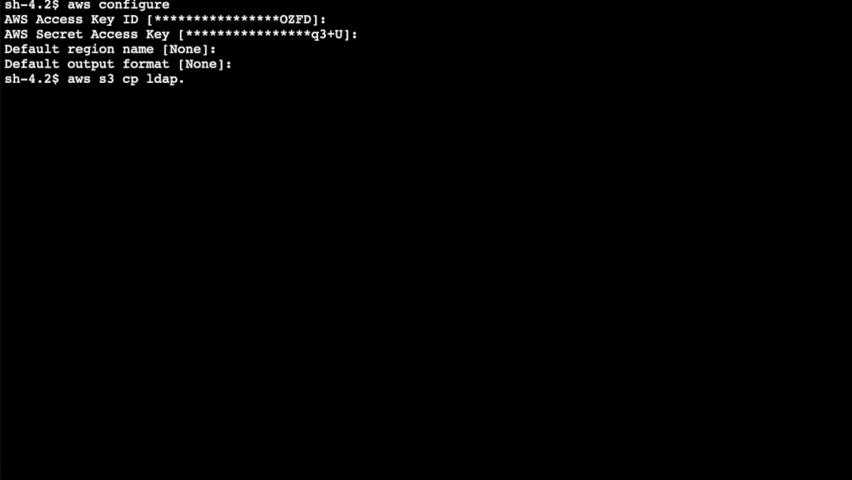
- Copy ldap.zip to s3://ldap-layer-archive/ldap.zip with the AWS CLI
text(zip s)
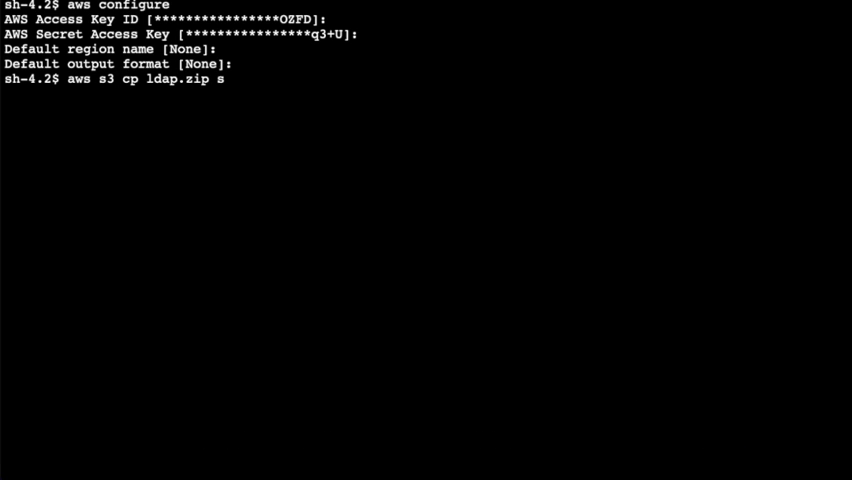
text(3://)
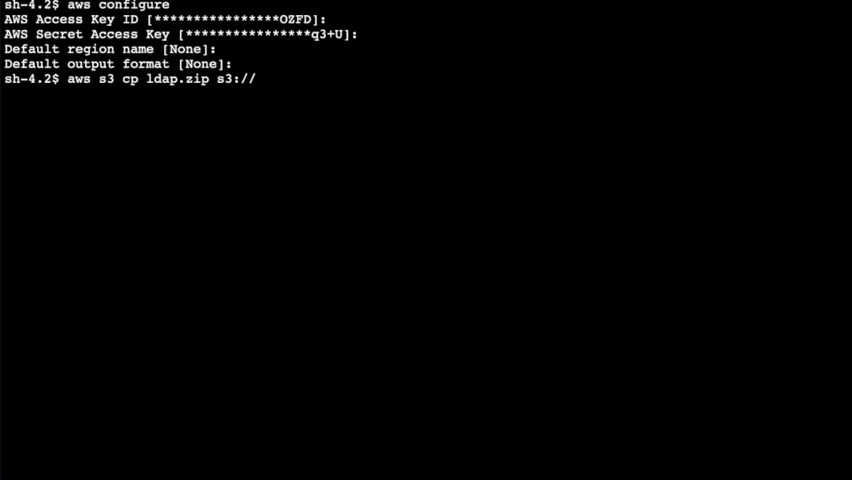
text(ldap-la)
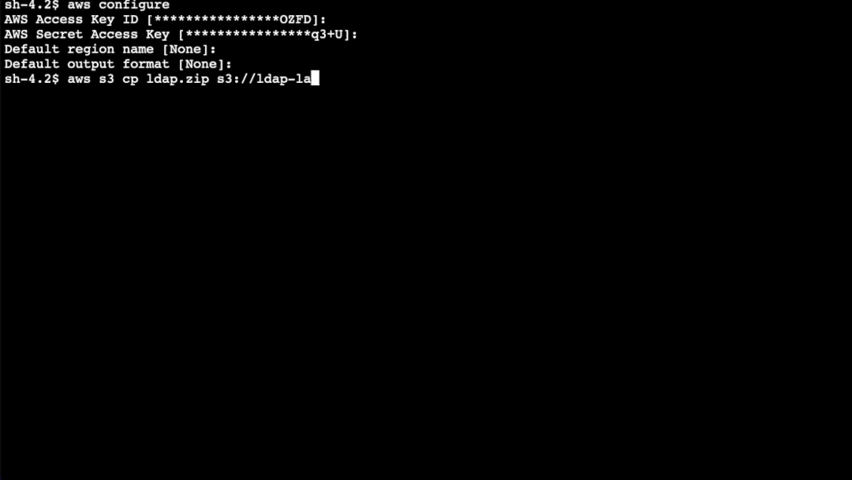
text(yer-archive)
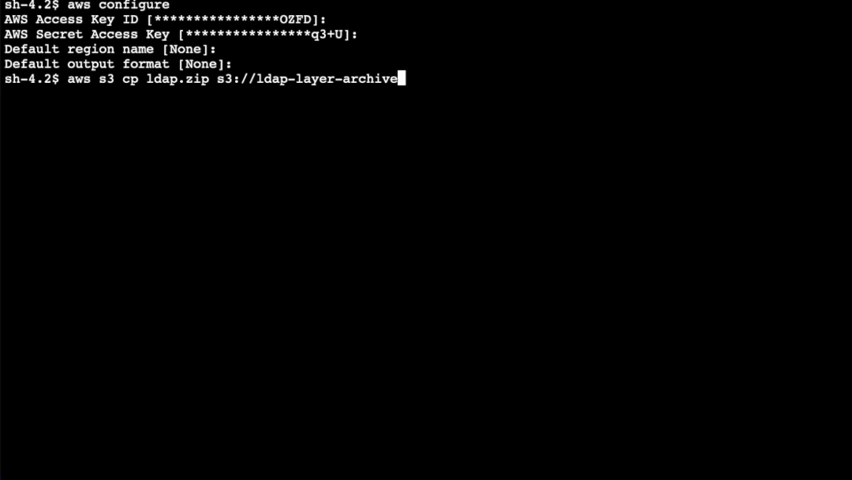
text(/ldap.z)
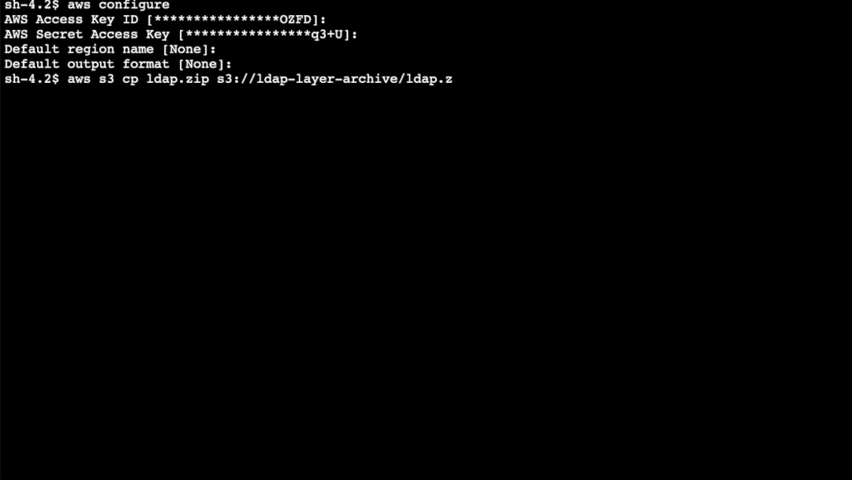
key(Enter)
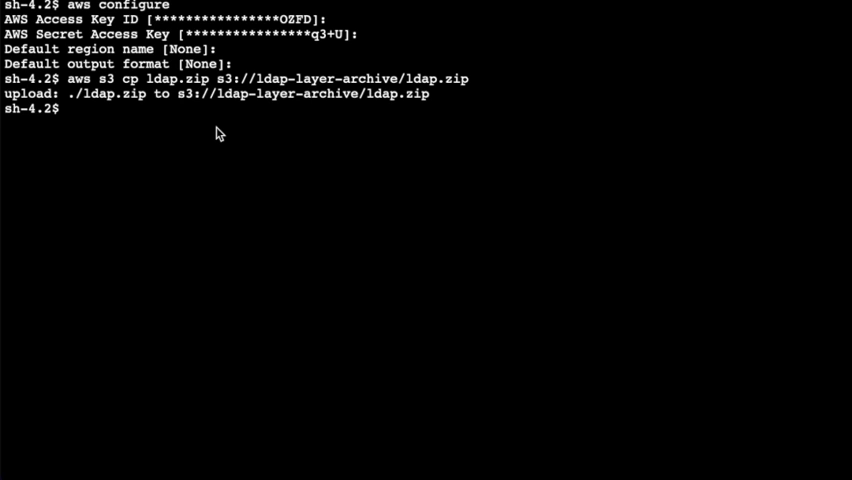
text(pwd)
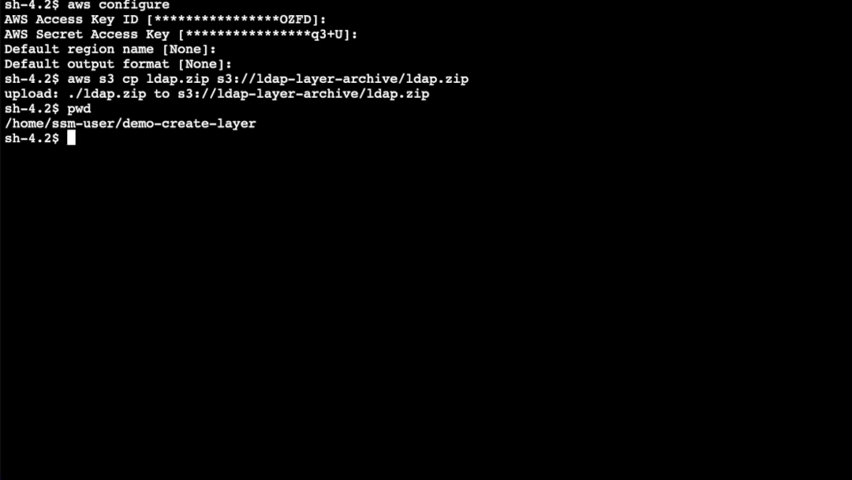
- Prune stopped Docker containers, confirming with y to reclaim 495.5MB
text(sudo docker container prune)
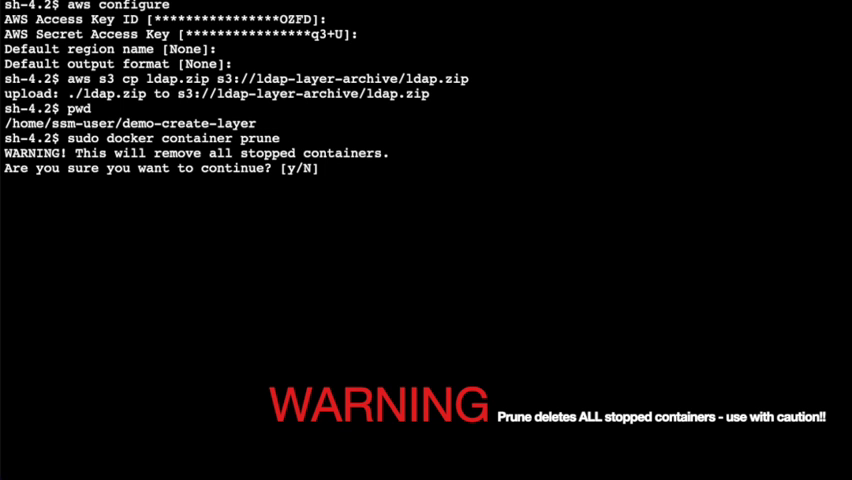
text(y)
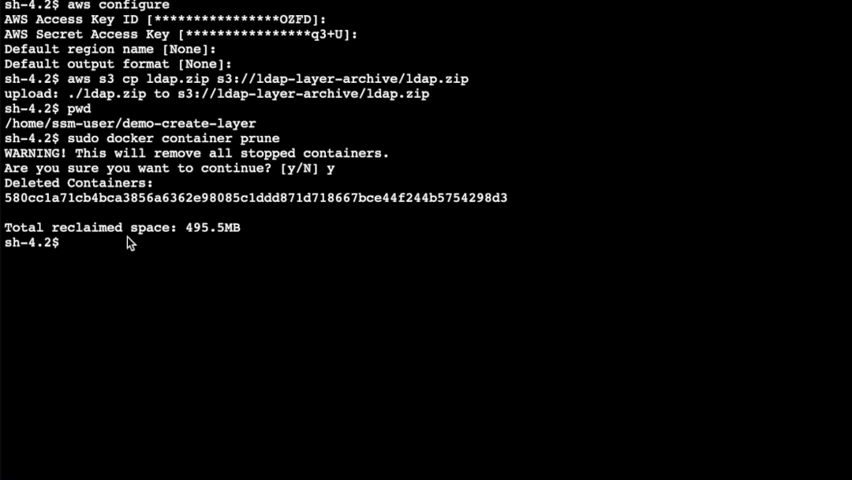
mouse_move(208, 244)
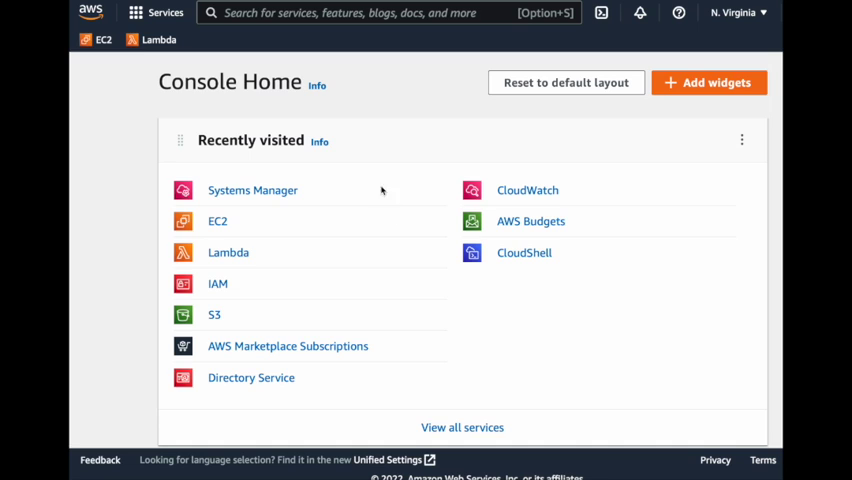
mouse_move(238, 256)
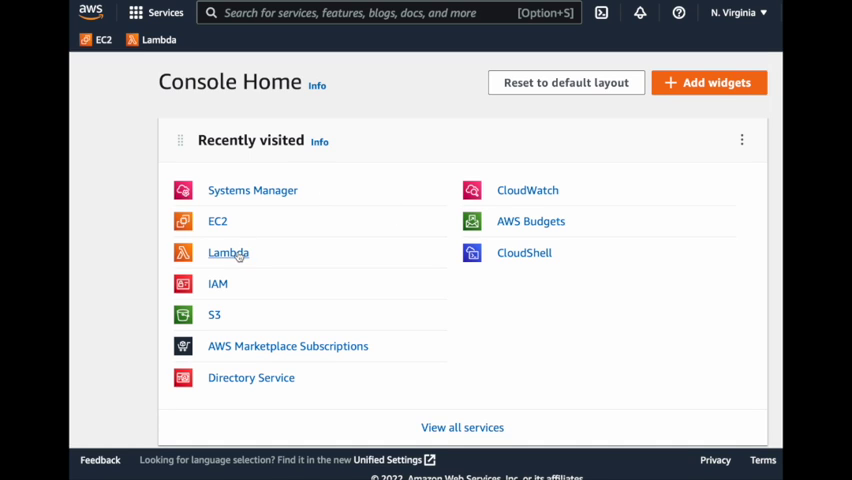
- Search the console for lambda, go to Lambda's Layers list and open LDAPLayer
click(390, 12)
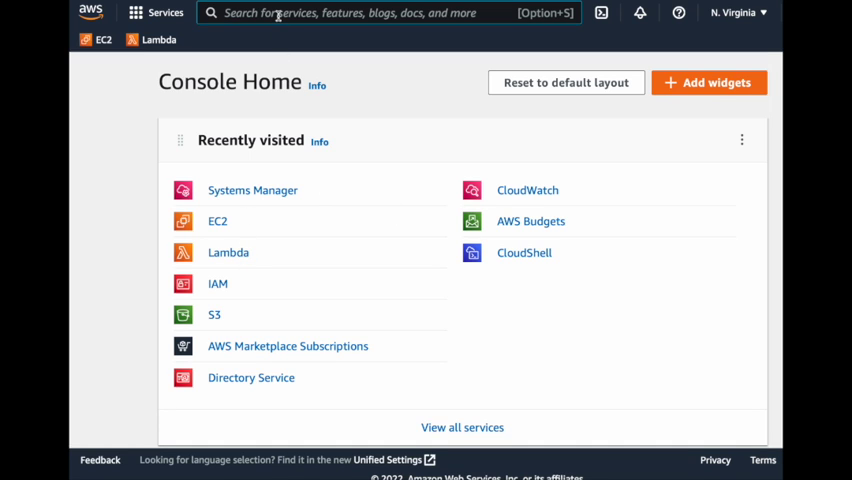
text(lambda)
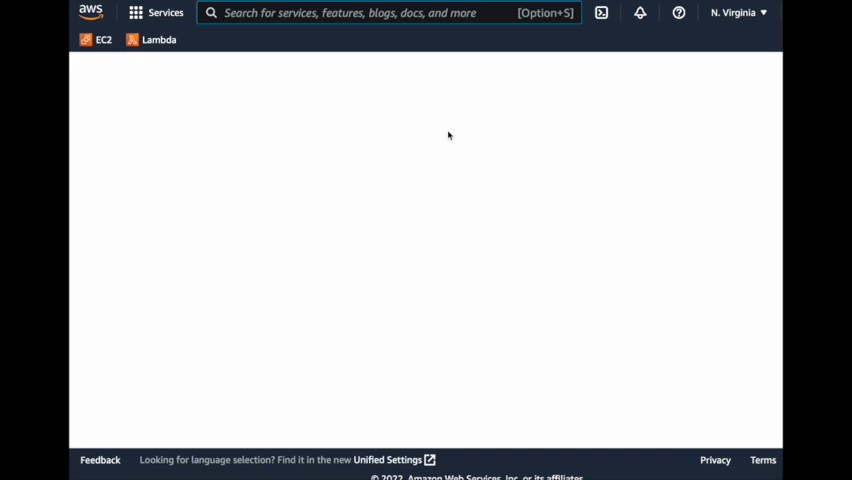
click(158, 40)
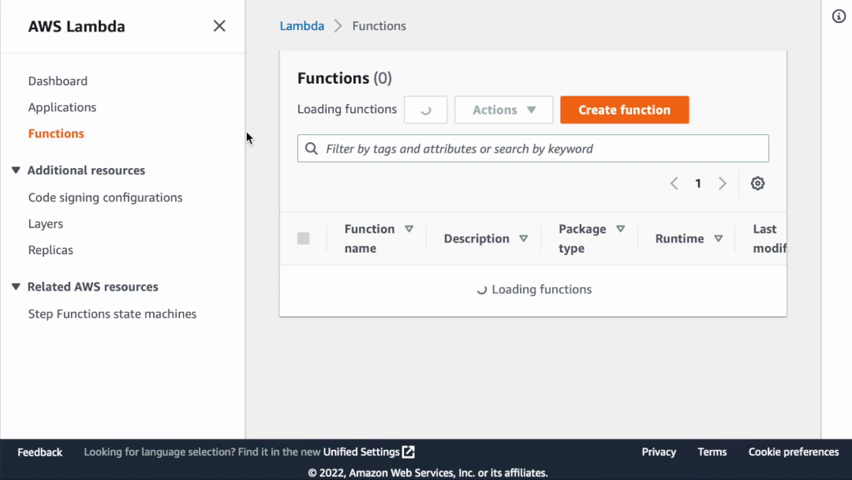
click(46, 224)
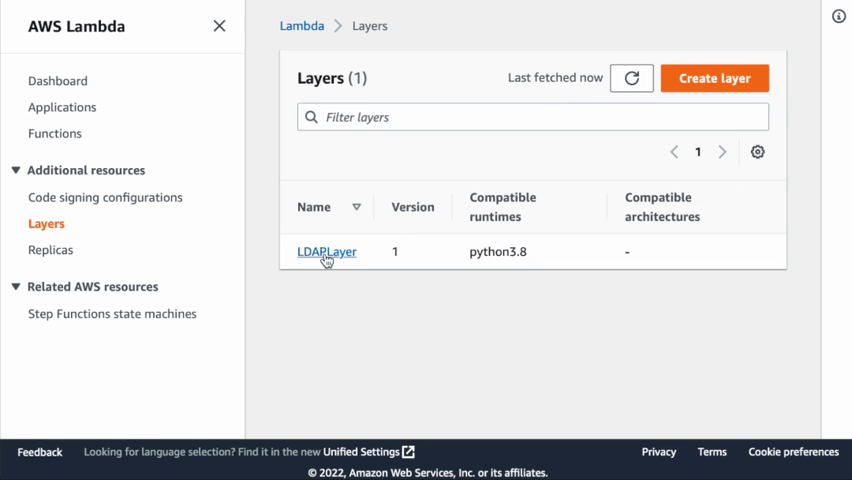
click(326, 252)
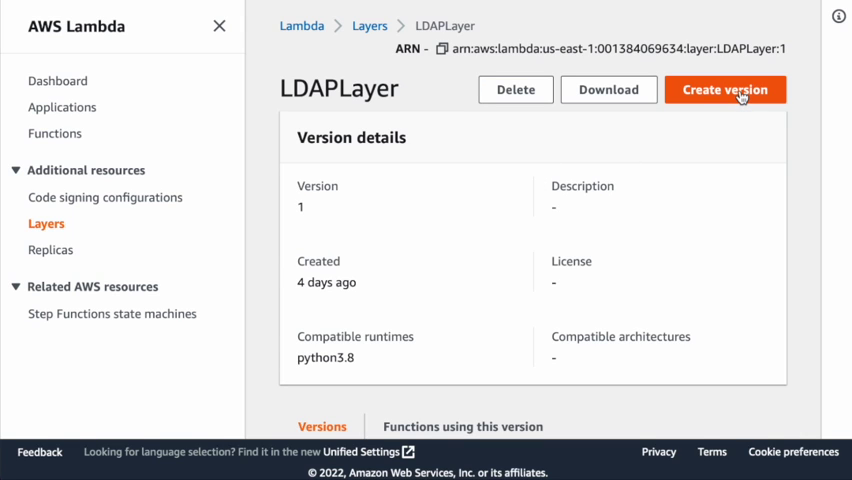
- Create LDAPLayer version 2 from s3://ldap-layer-archive/ldap.zip, described 'version 2 of demo layer creation', runtime Python 3.8
click(724, 88)
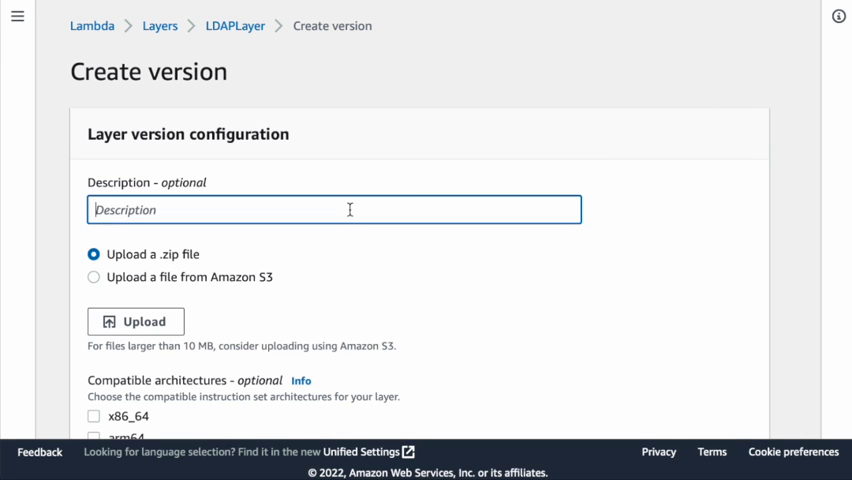
text(version 2 of d)
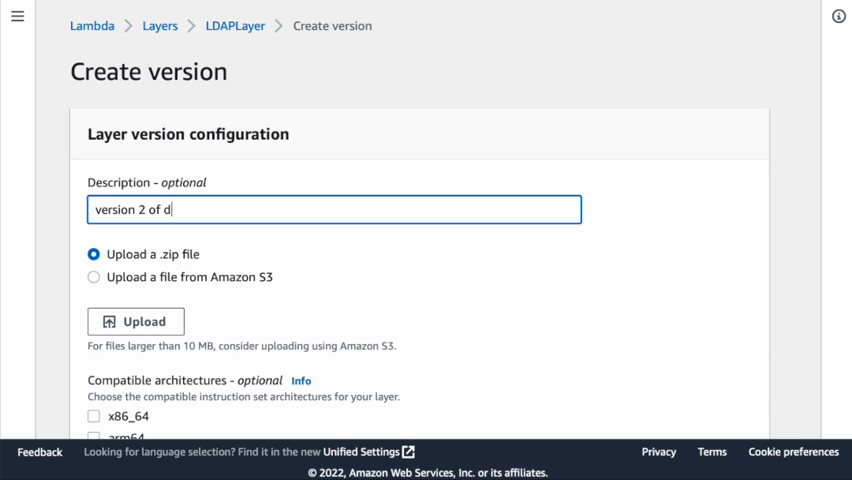
text(emo layer creation)
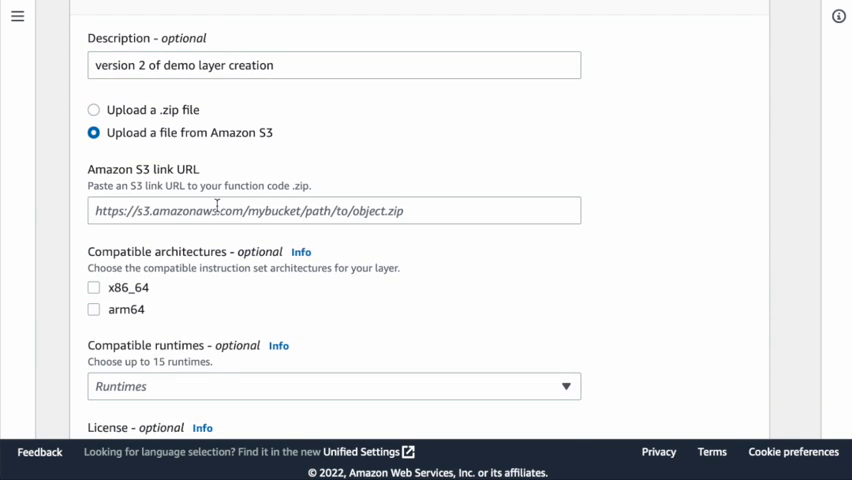
text(s3://ldap-layer-archive/ldap.)
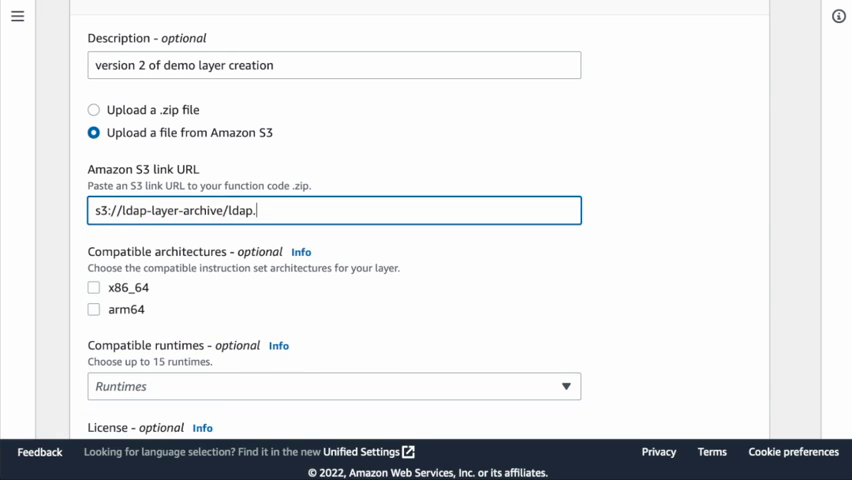
click(334, 386)
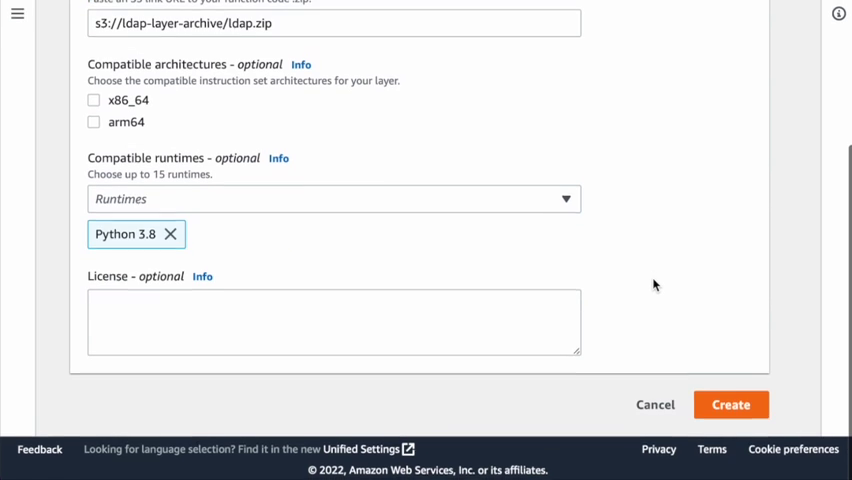
click(732, 404)
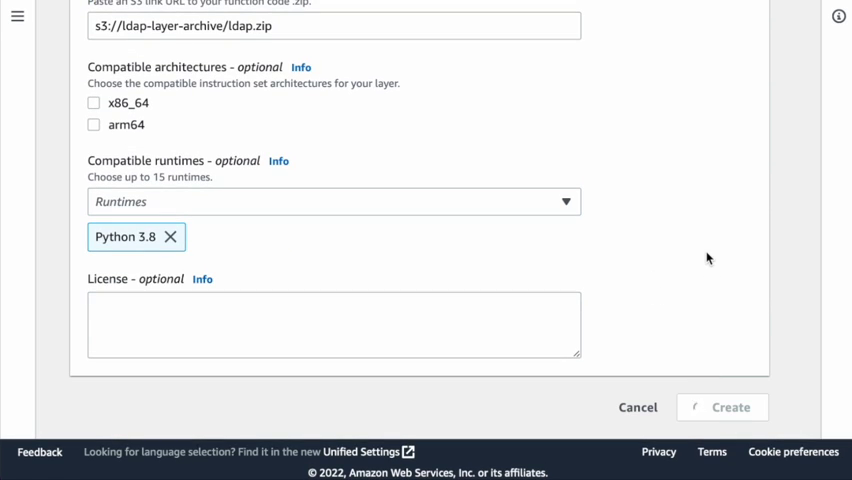
click(722, 408)
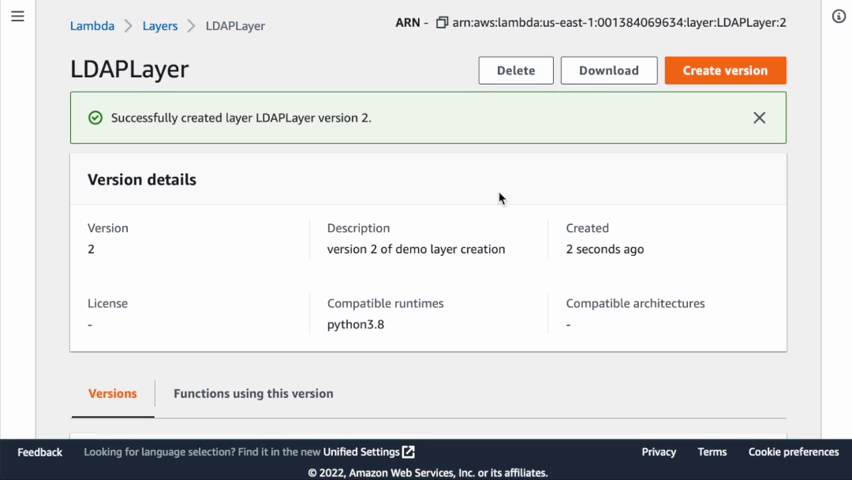
mouse_move(294, 172)
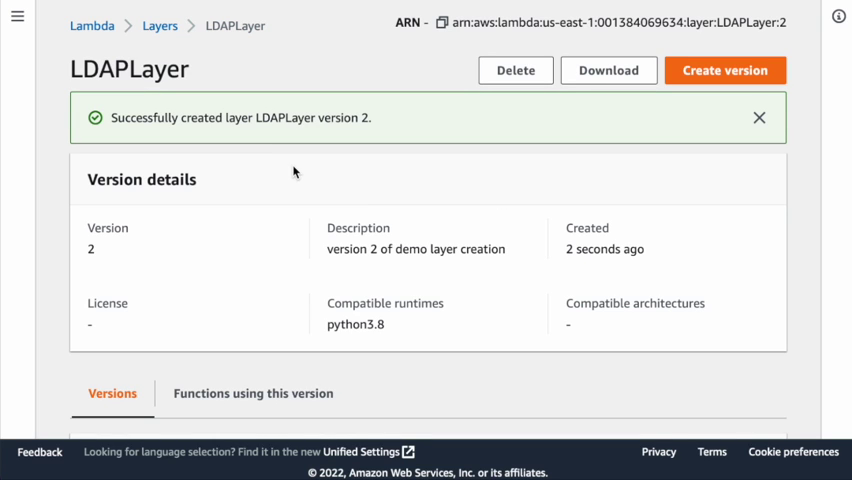
mouse_move(282, 166)
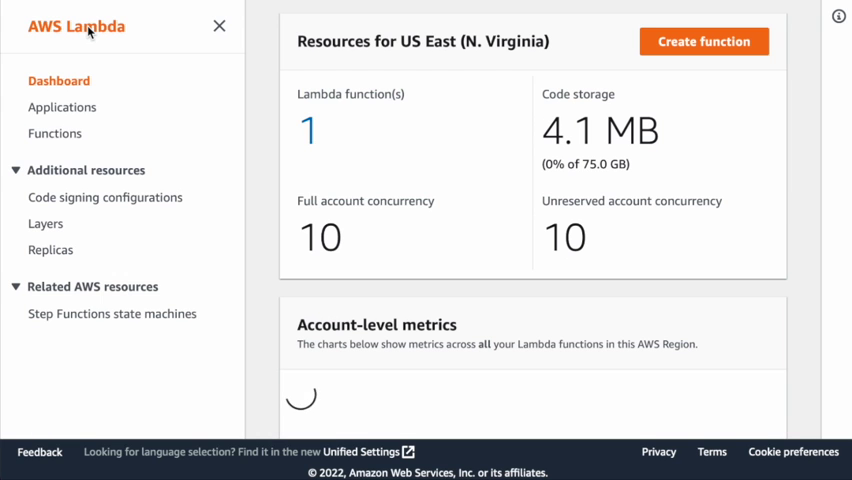
- From the Functions list open QueryLDAPUsers and bring its Code source editor into view
click(56, 132)
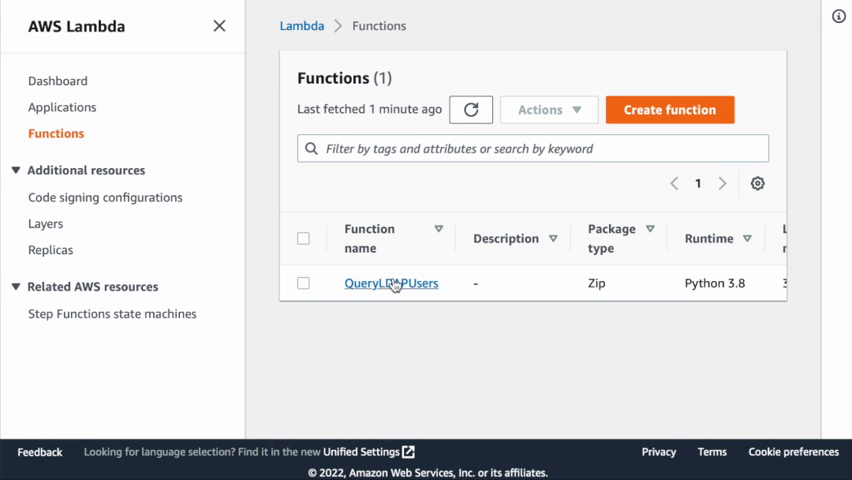
click(390, 284)
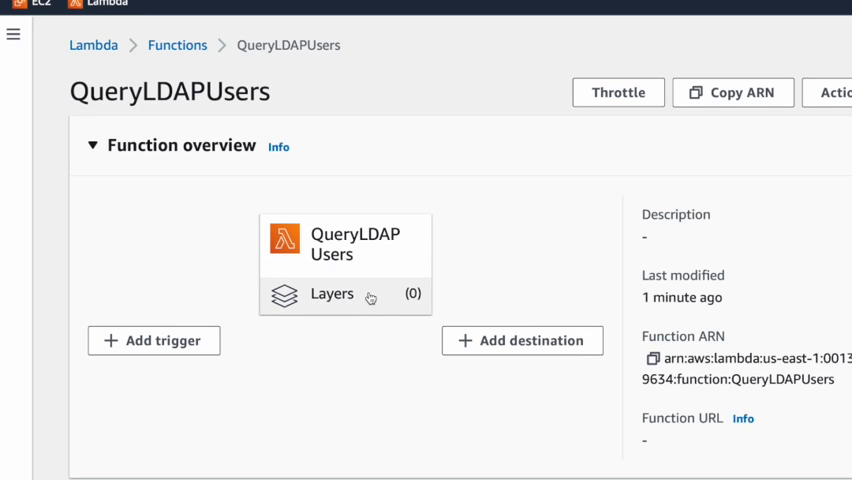
scroll(down, 3)
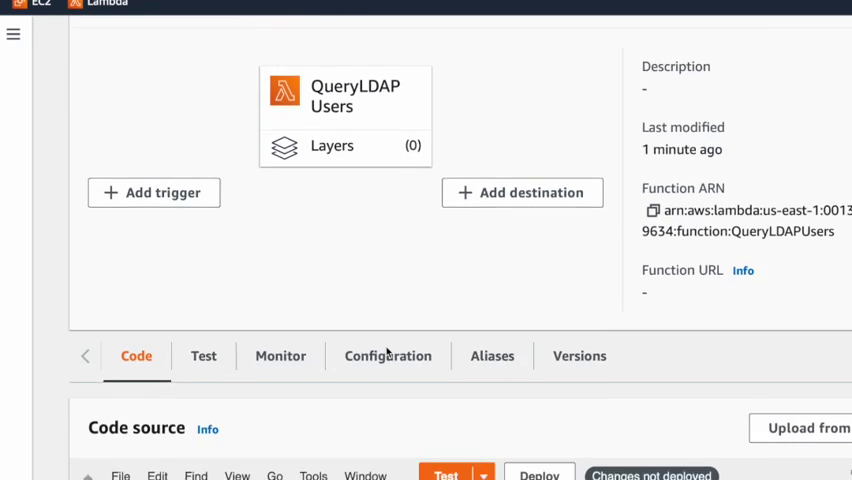
scroll(down, 3)
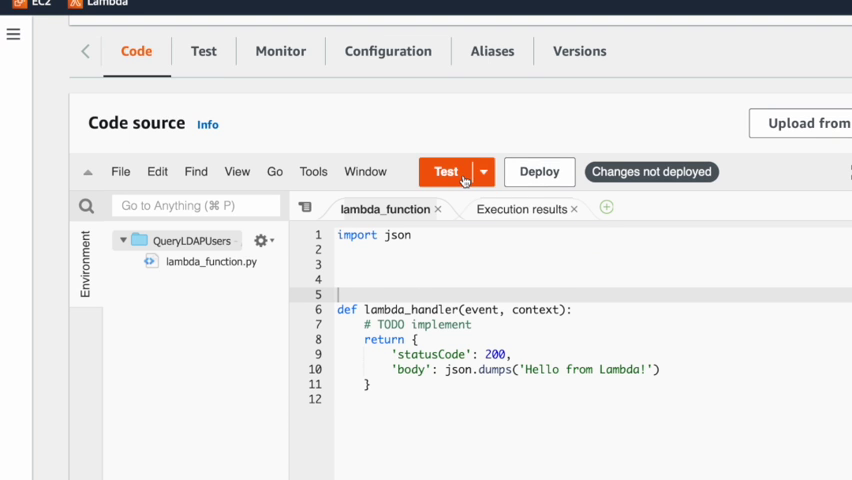
- Edit the handler code, deploy it, test it, and view the Layers section showing no layers attached
click(446, 172)
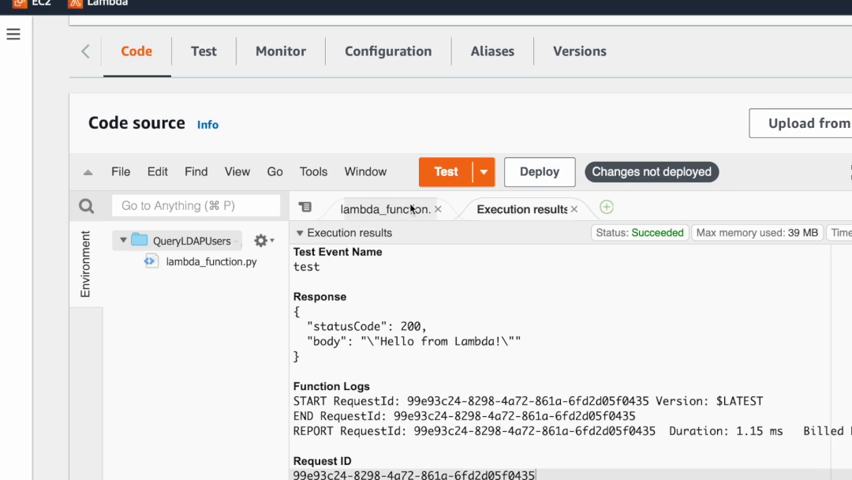
text(import ldap)
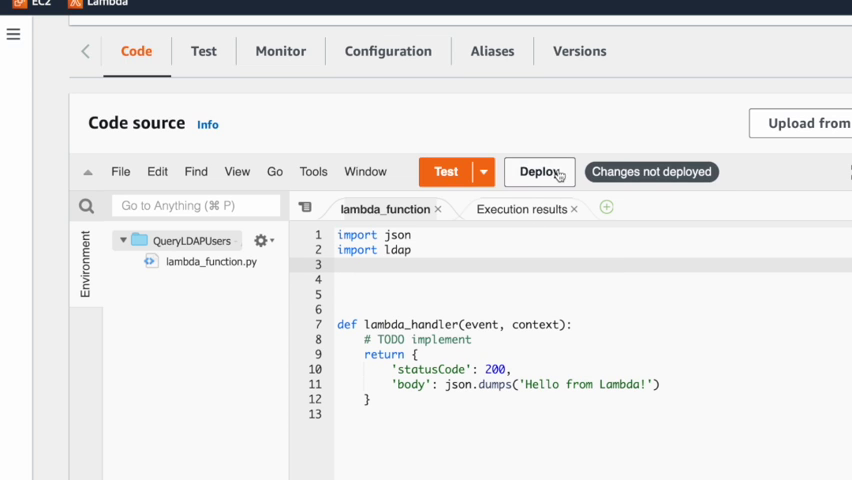
click(540, 172)
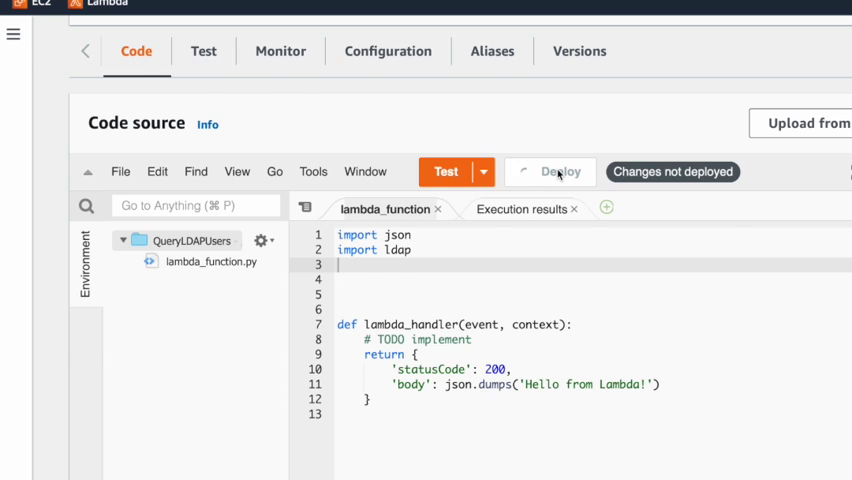
click(560, 172)
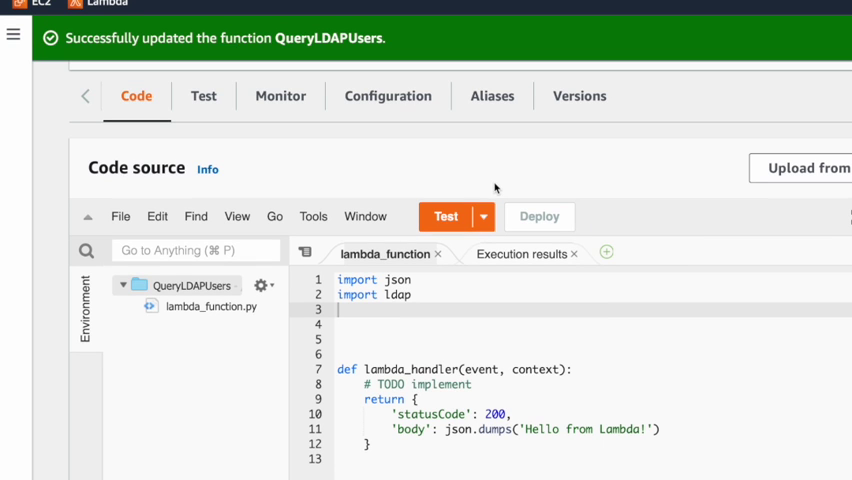
click(446, 216)
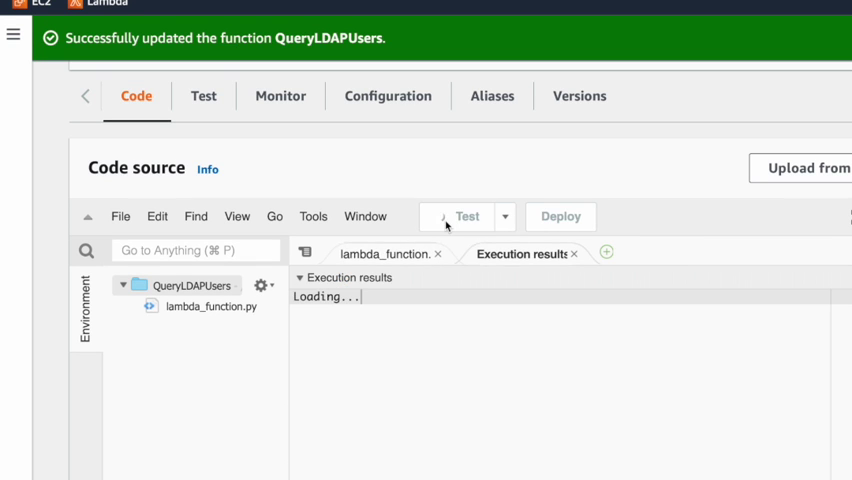
click(446, 216)
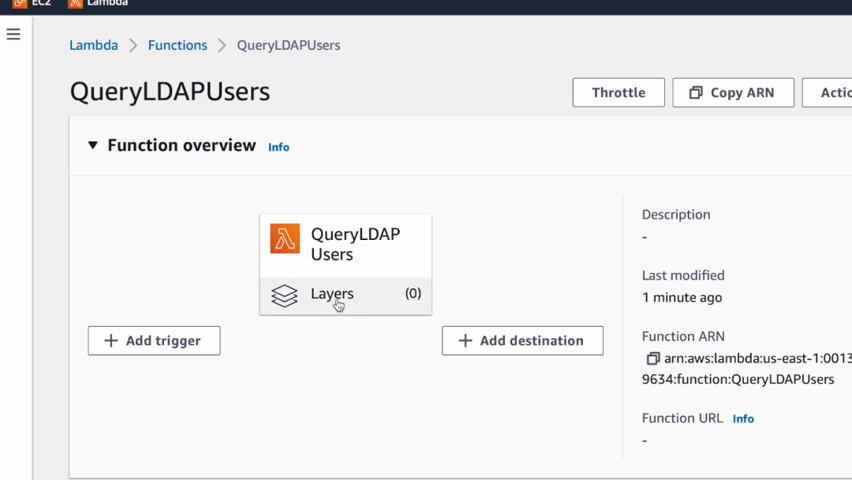
scroll(down, 3)
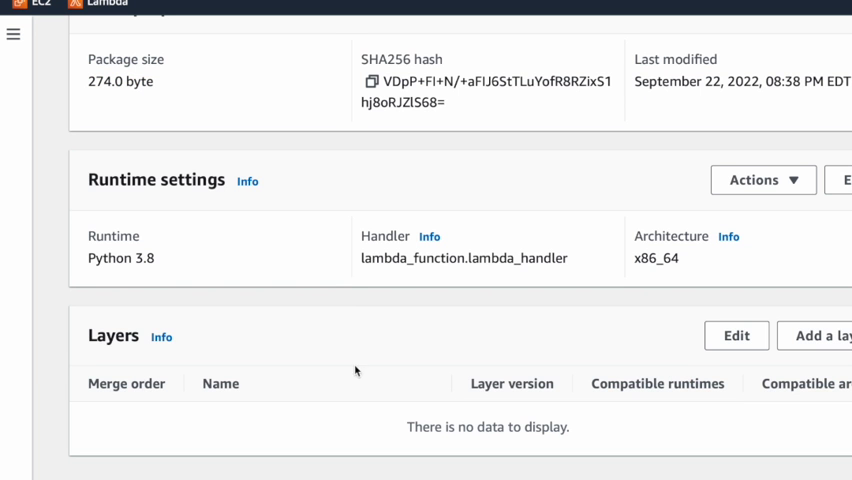
scroll(right, 3)
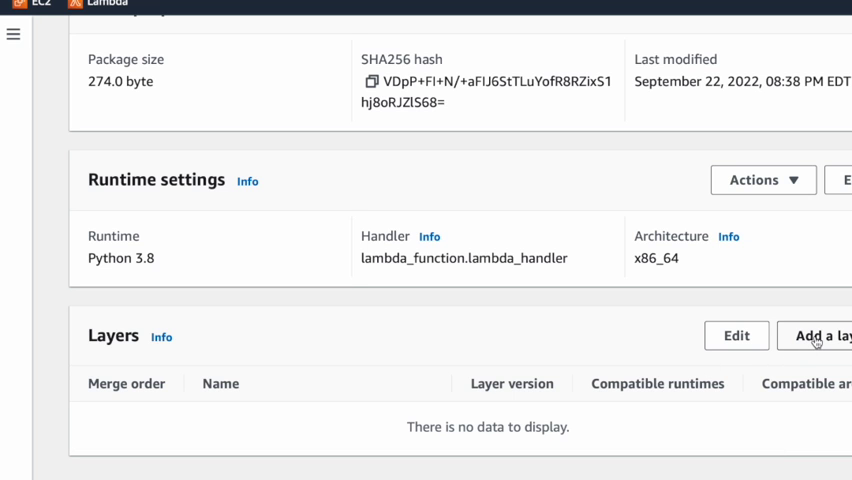
- Add a custom layer, selecting LDAPLayer version 2, so one layer is attached to QueryLDAPUsers
click(814, 336)
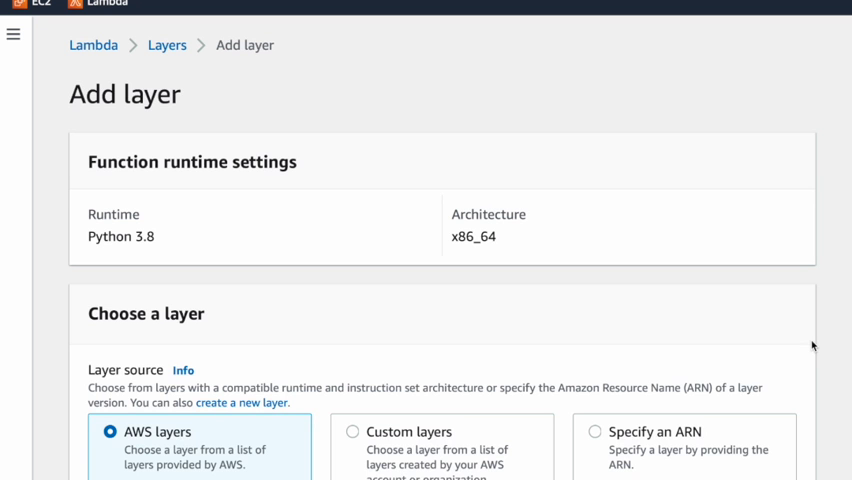
scroll(down, 3)
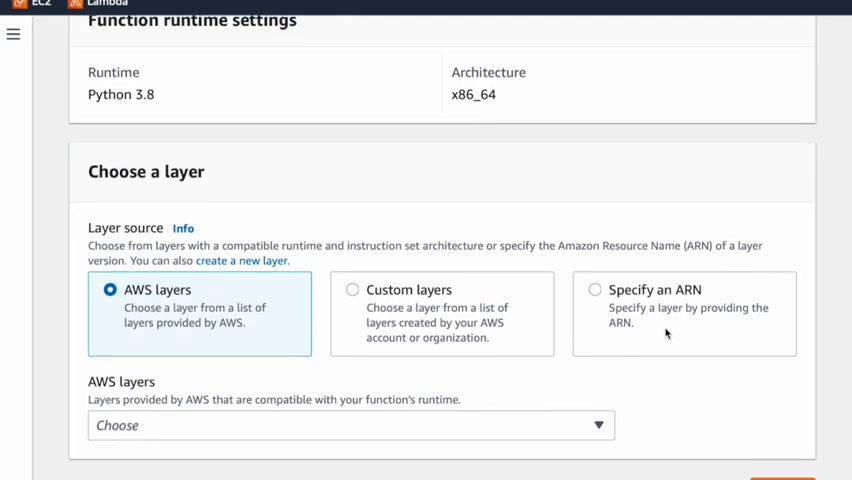
scroll(down, 3)
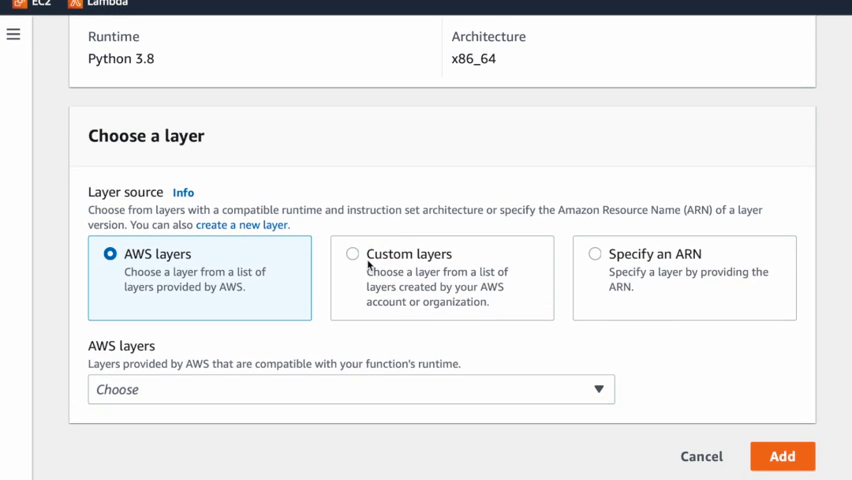
click(352, 254)
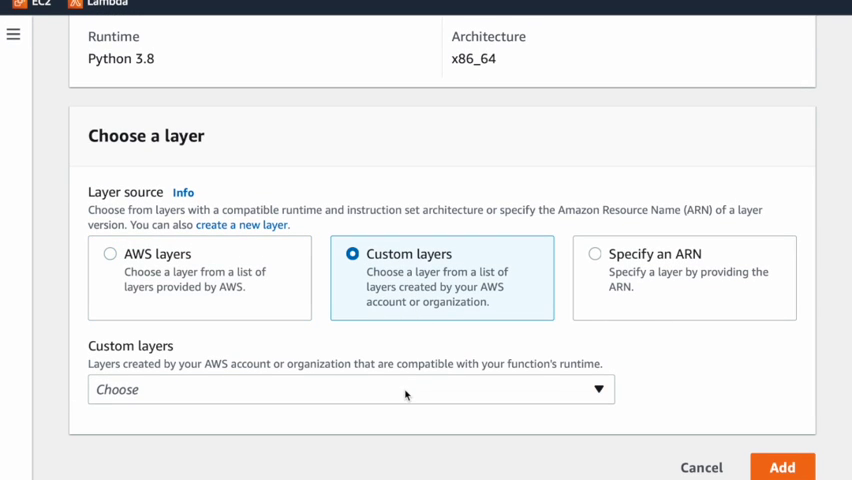
mouse_move(420, 388)
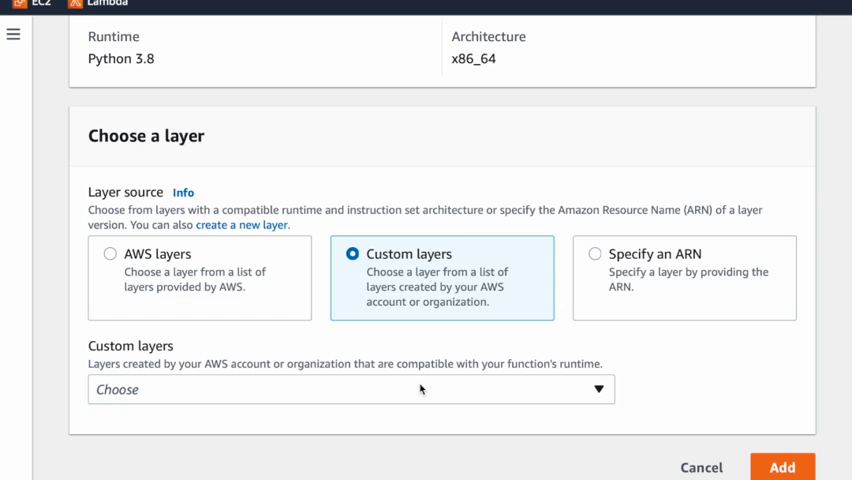
click(352, 388)
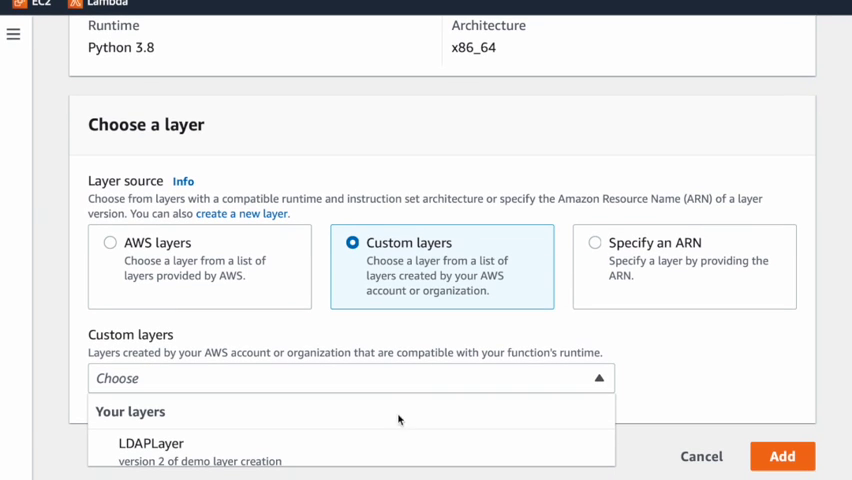
click(152, 444)
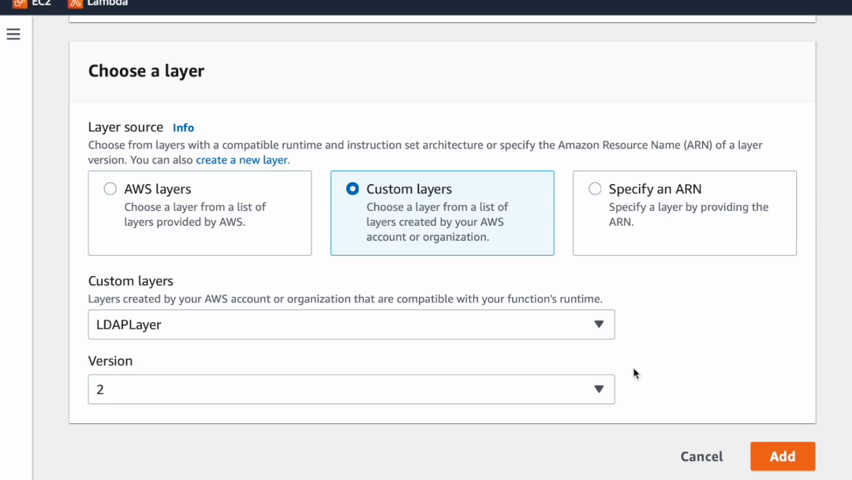
click(784, 456)
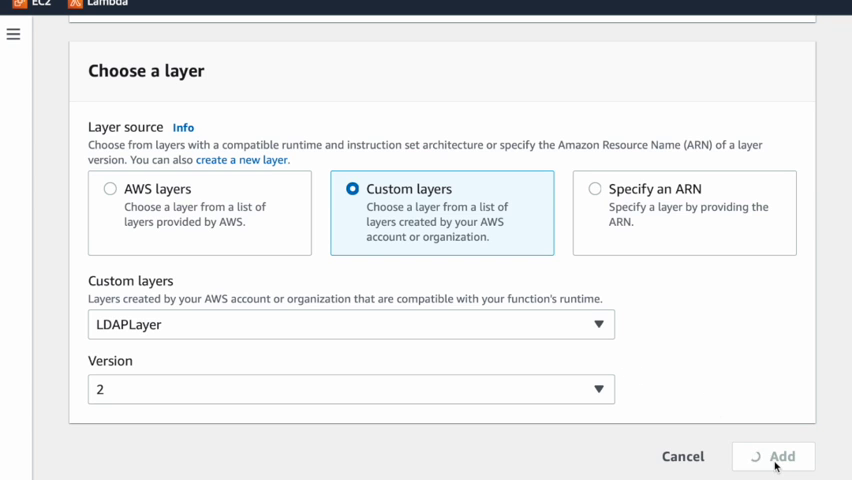
click(772, 456)
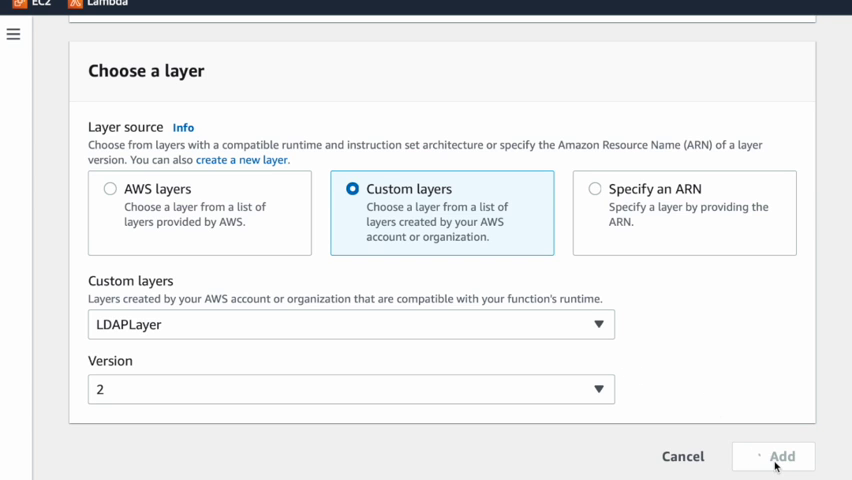
click(788, 456)
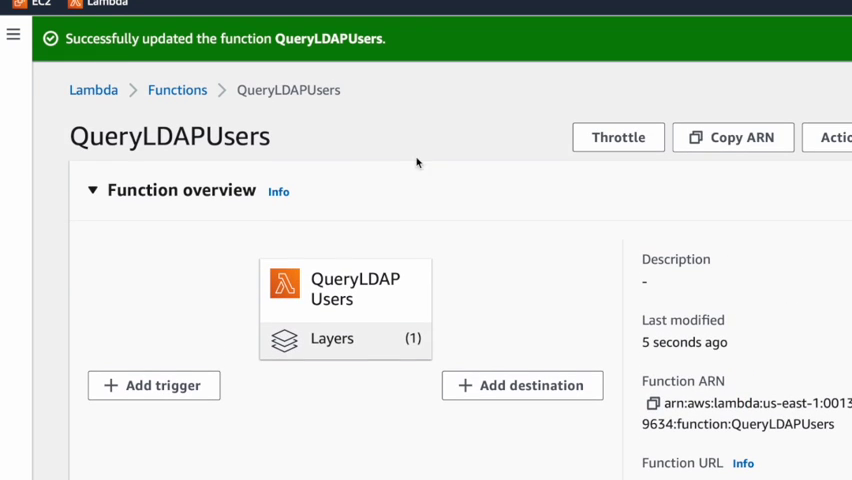
mouse_move(394, 252)
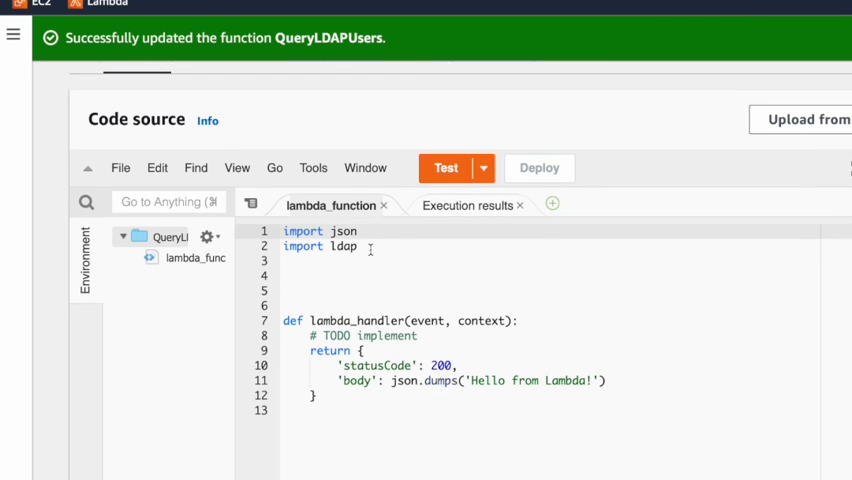
- Test the function importing ldap and view the Execution results showing Succeeded with Hello from Lambda
click(446, 168)
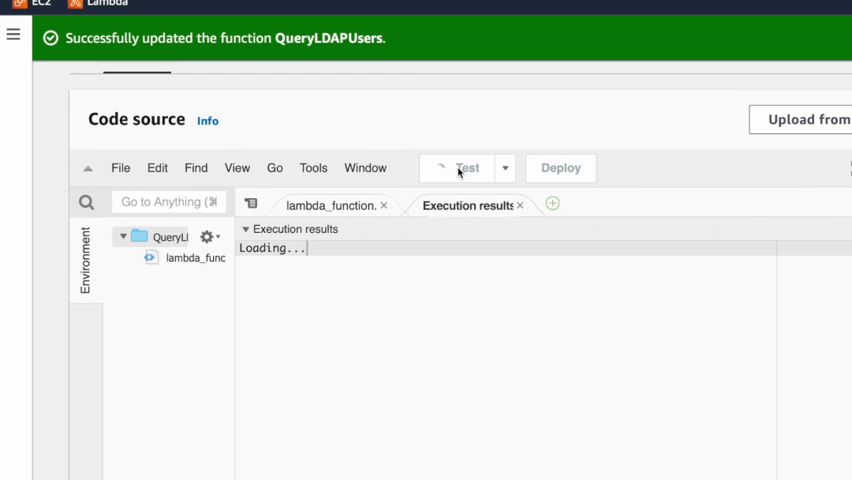
click(446, 168)
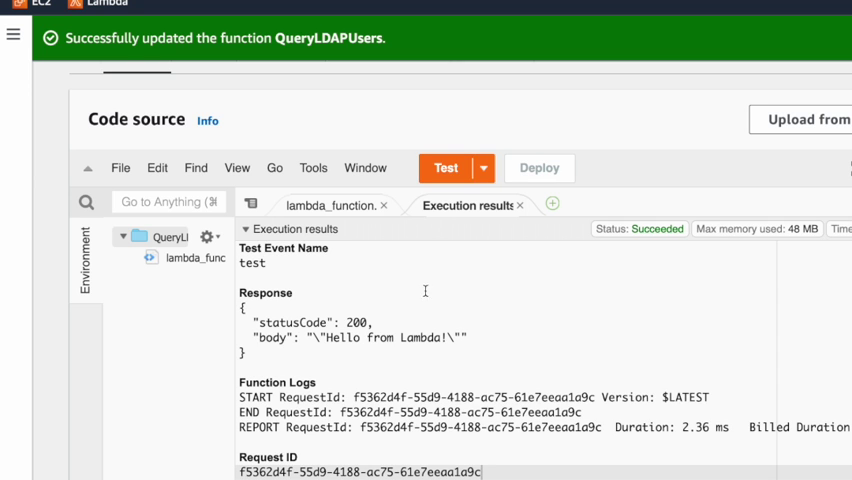
scroll(down, 3)
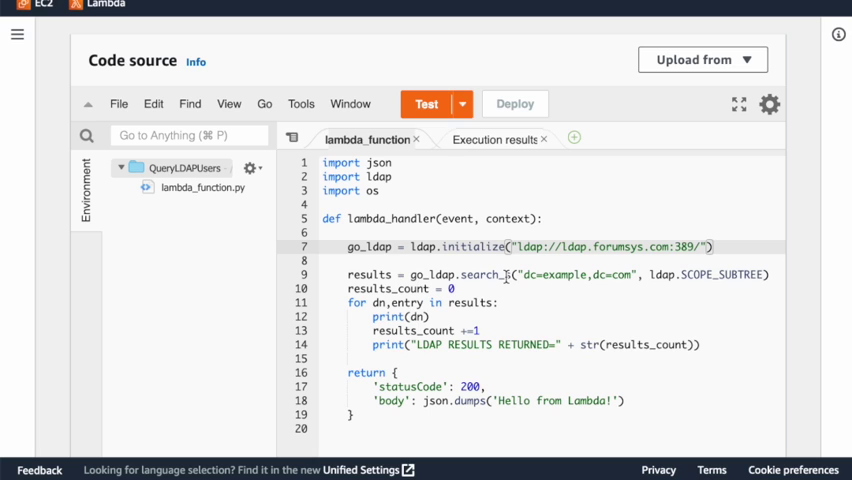
- Change the query call from search to search_s in the handler's results line
double_click(456, 274)
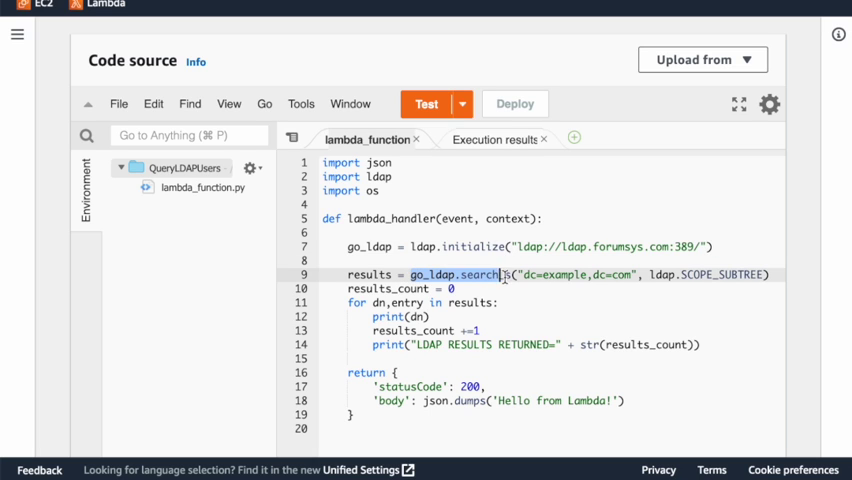
text(_s)
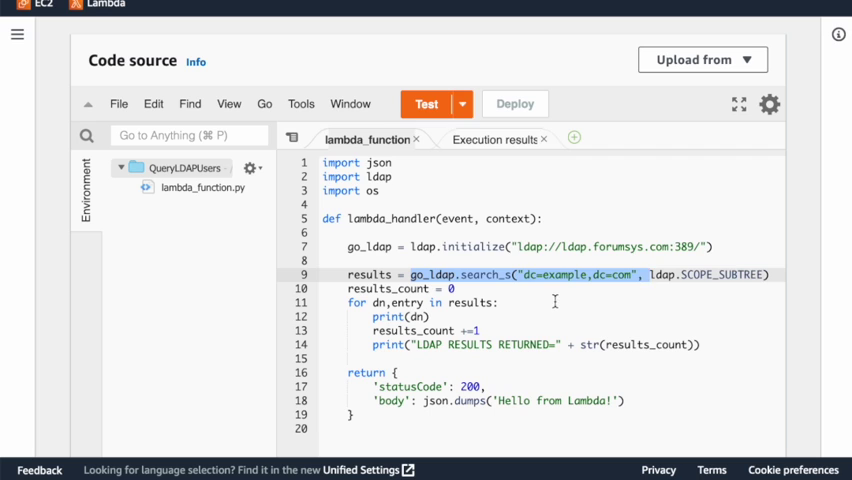
click(384, 302)
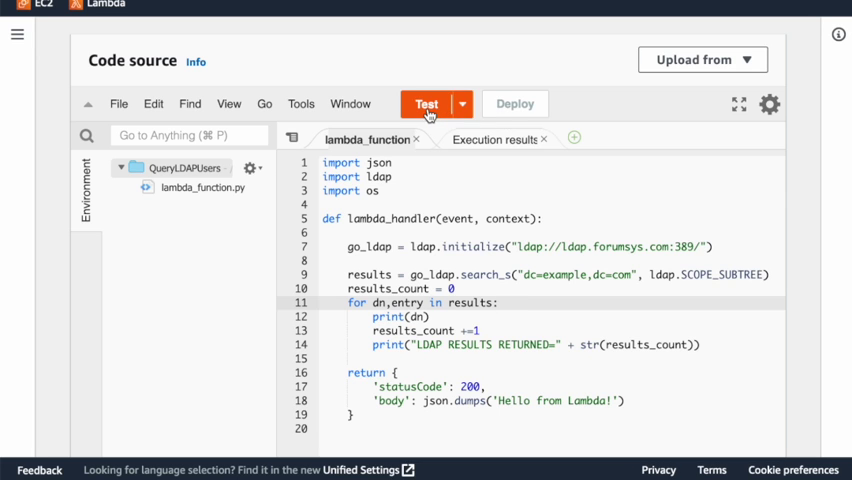
- Test the LDAP query code and review the Function Logs listing the returned dc=example,dc=com entries
click(424, 104)
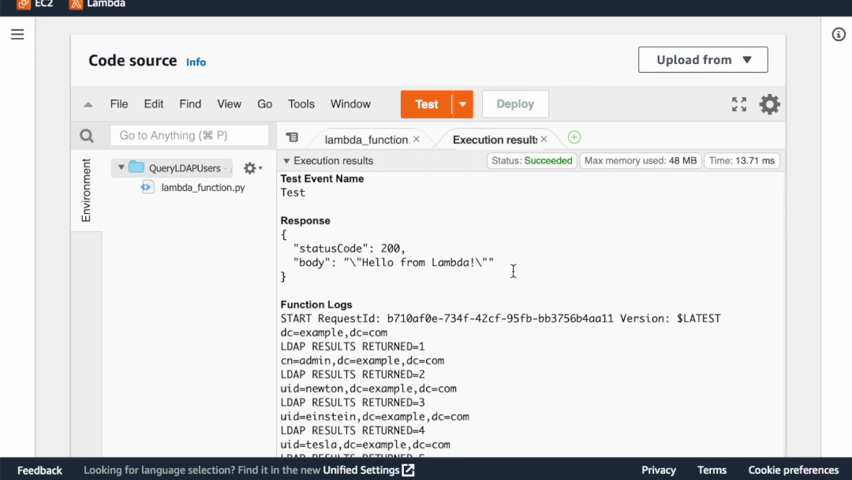
scroll(down, 3)
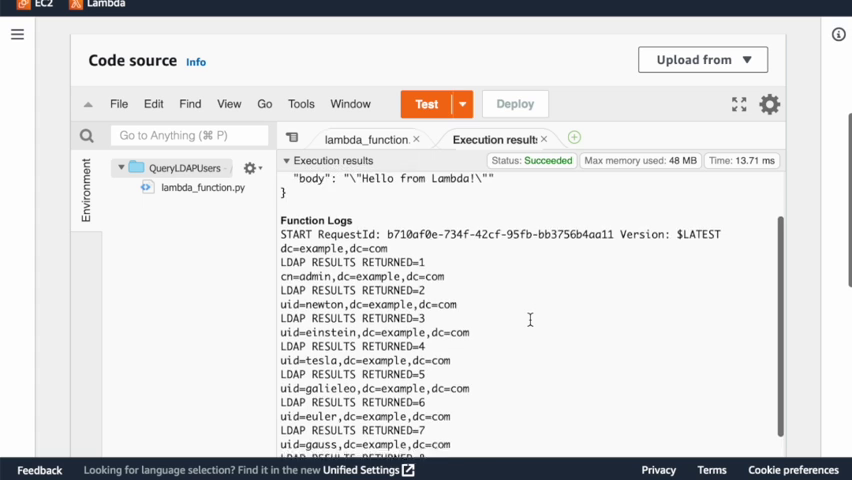
scroll(down, 3)
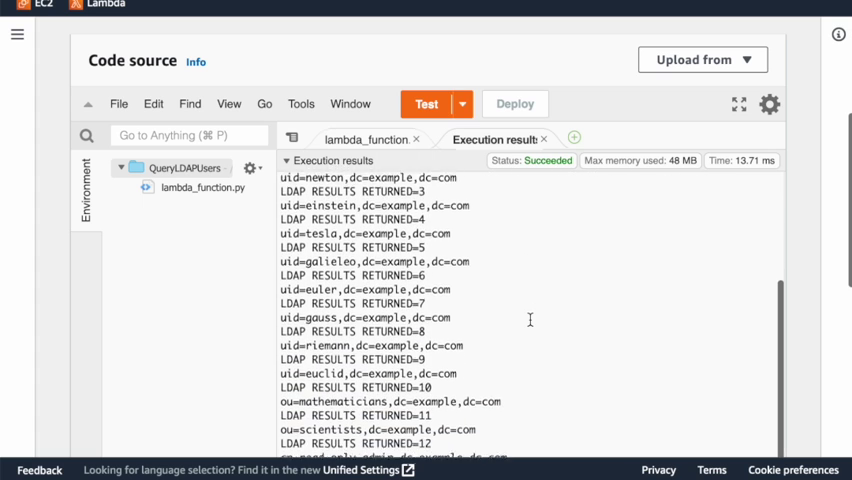
scroll(down, 3)
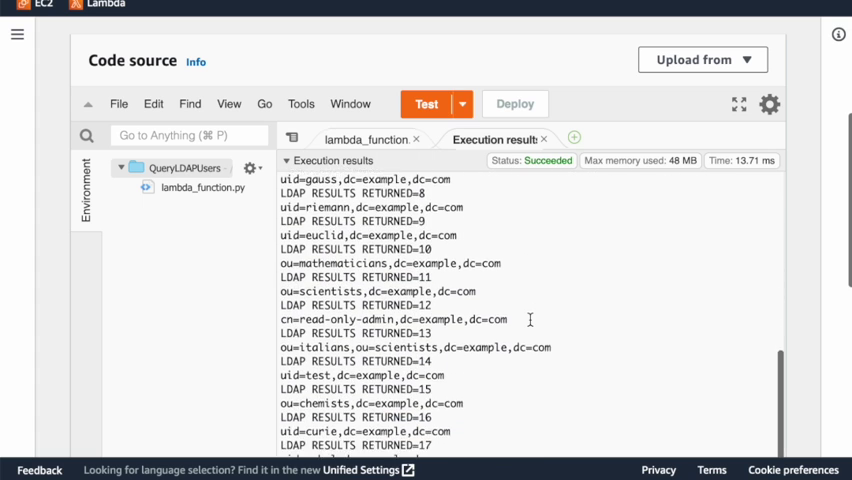
scroll(down, 3)
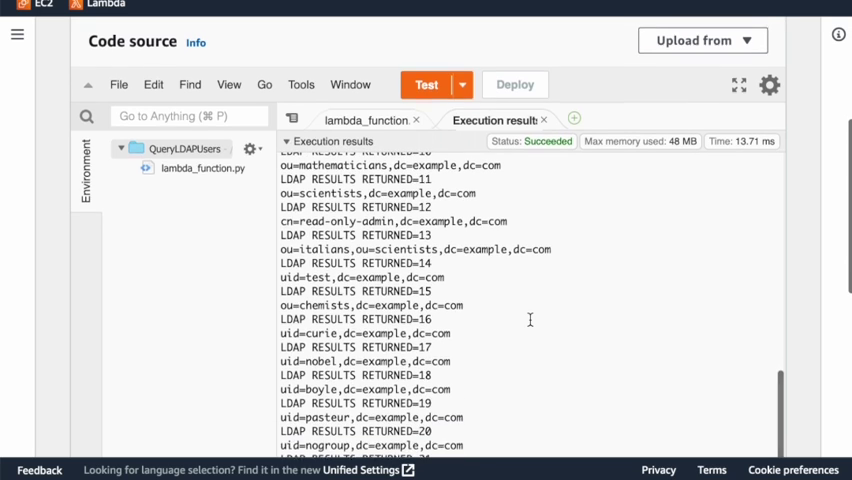
scroll(down, 3)
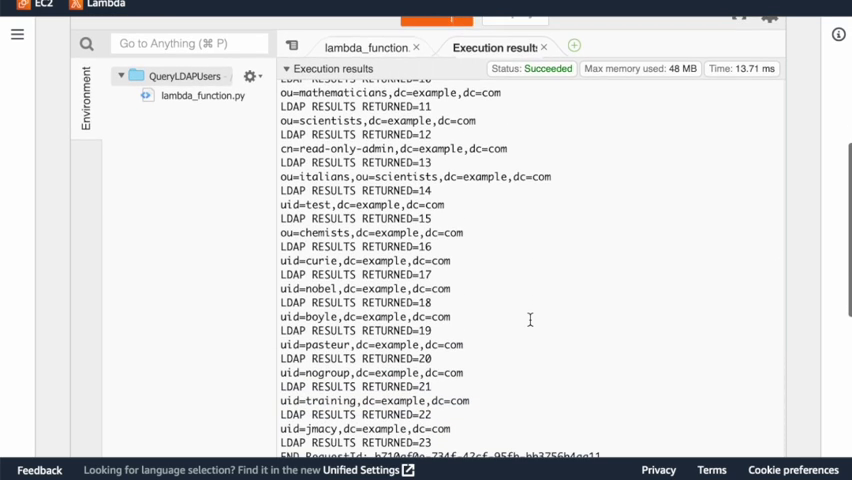